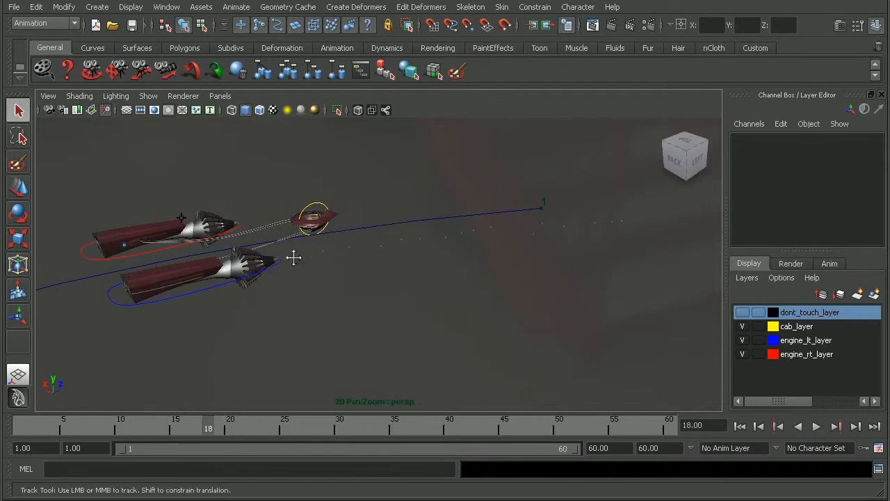
Dolly in on the engines, then pull back to frame the trailing particle area.
drag(292, 257, 485, 281)
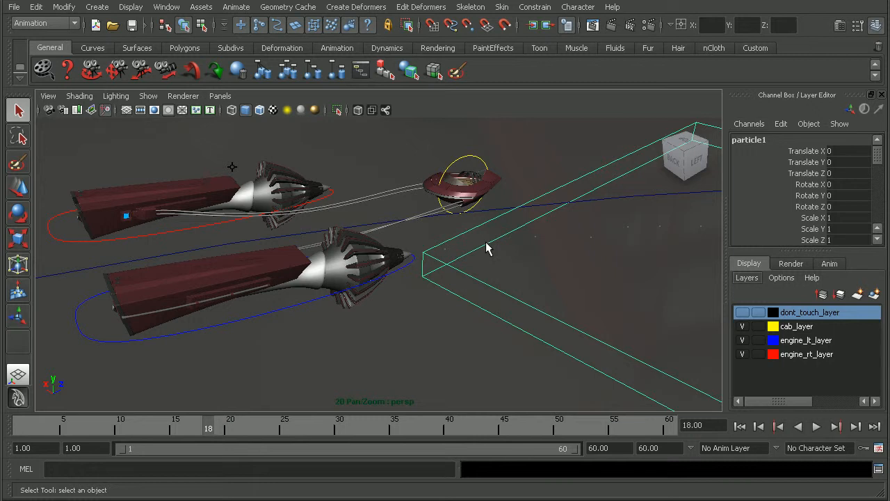
mouse_move(428, 251)
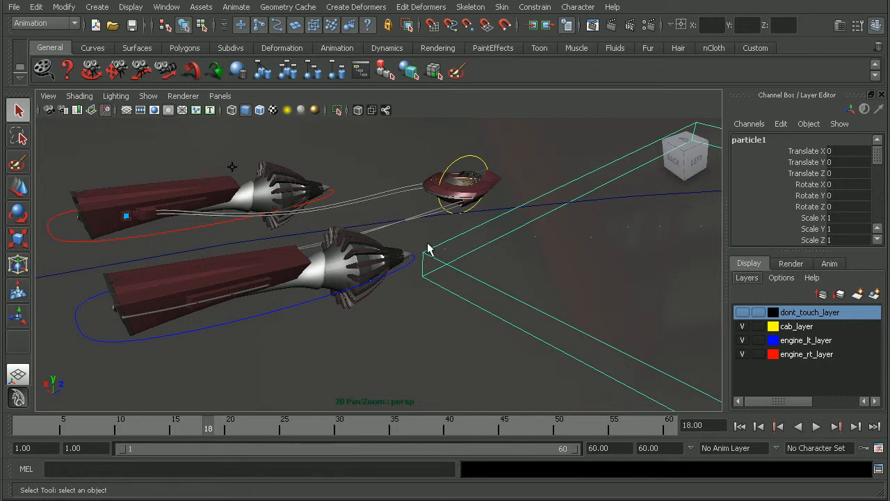
mouse_move(412, 305)
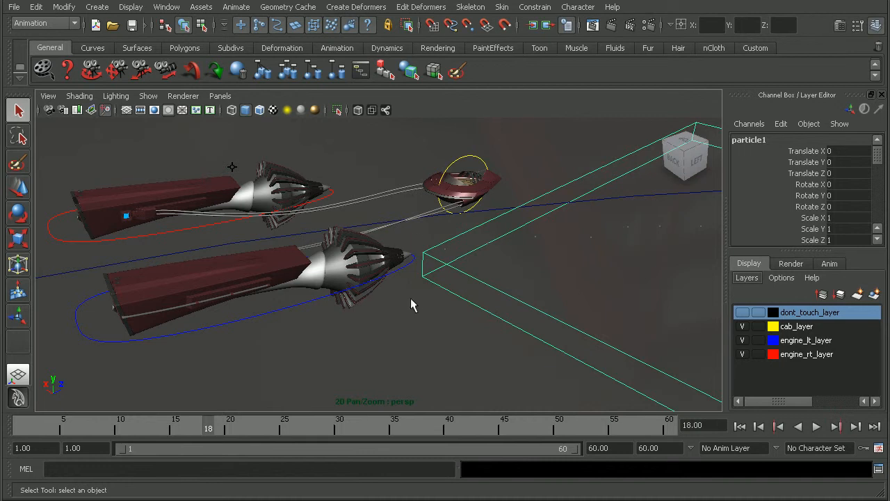
mouse_move(435, 240)
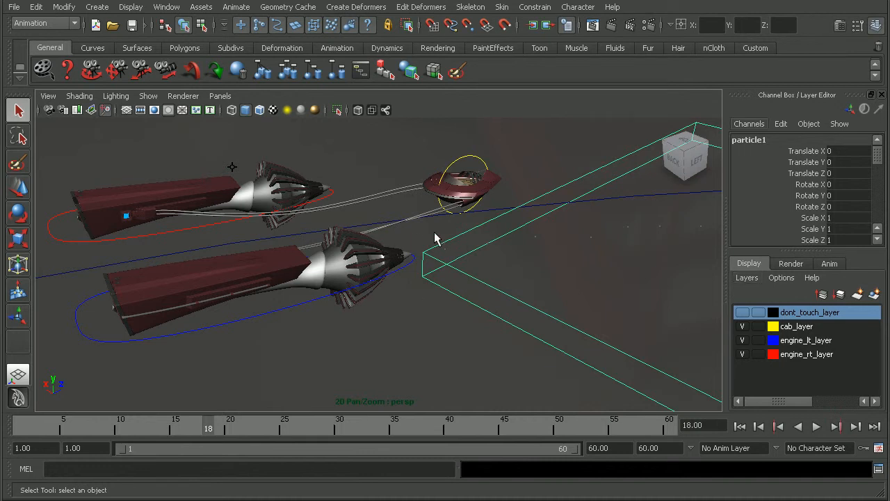
drag(434, 239, 468, 212)
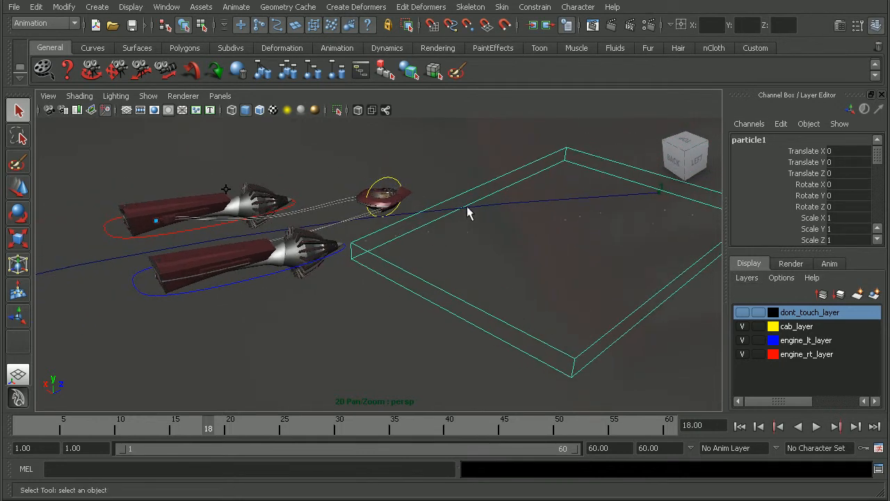
mouse_move(438, 252)
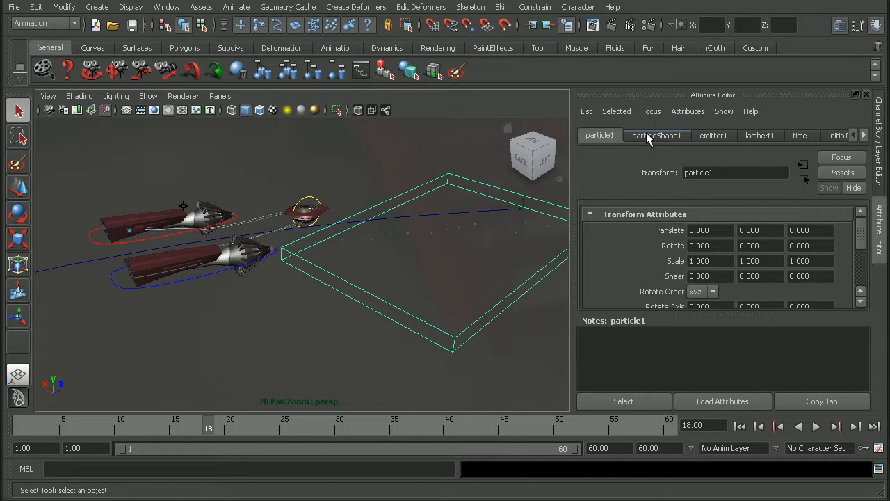
Switch particleShape1's render type to Cloud (s/w) and add its render attributes.
click(657, 135)
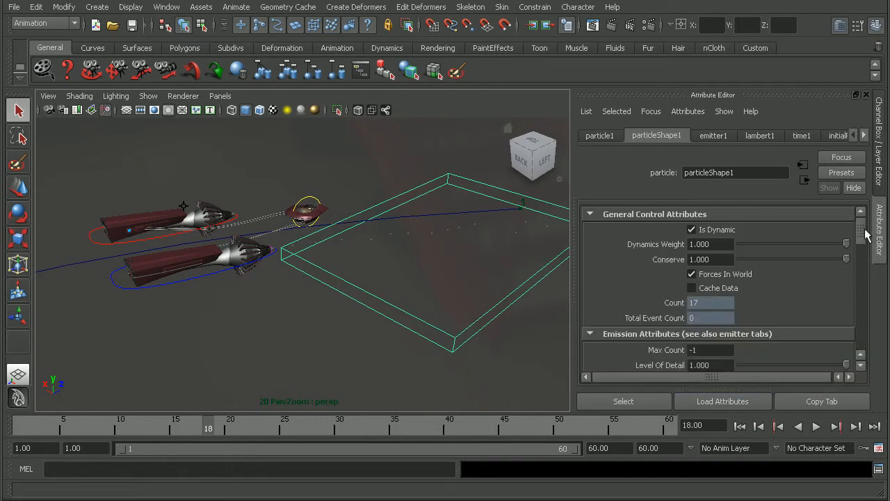
scroll(down, 3)
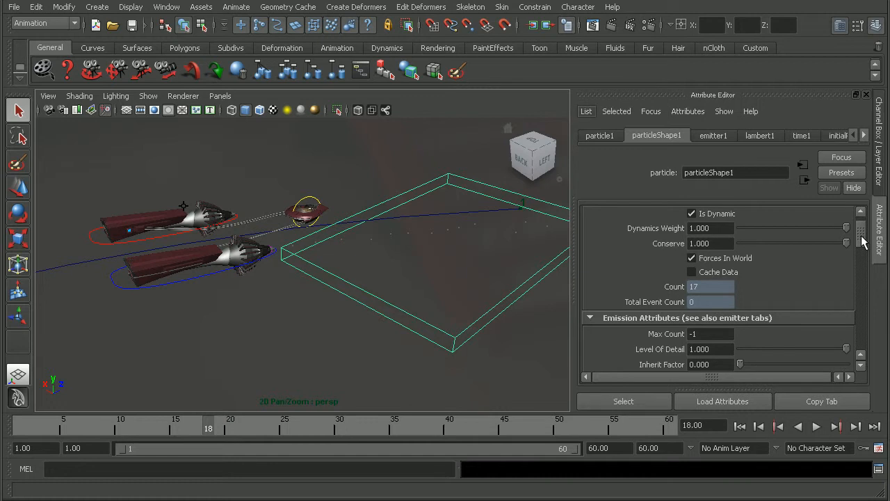
scroll(down, 3)
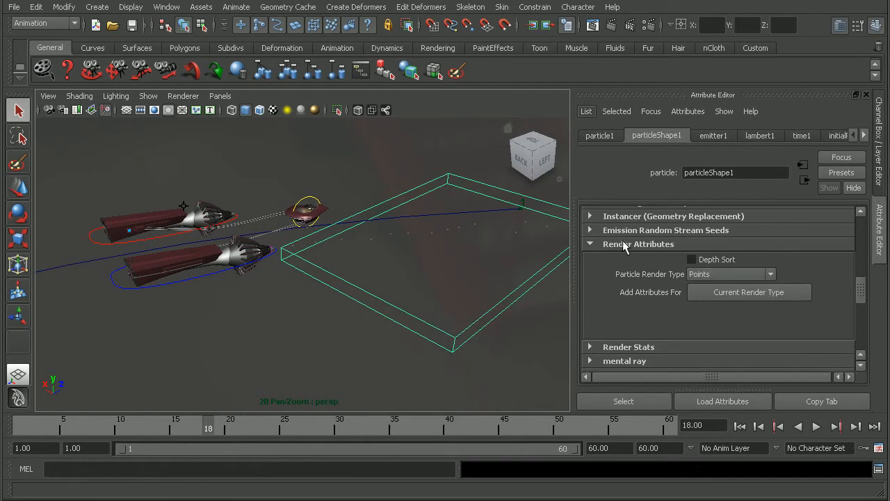
click(771, 273)
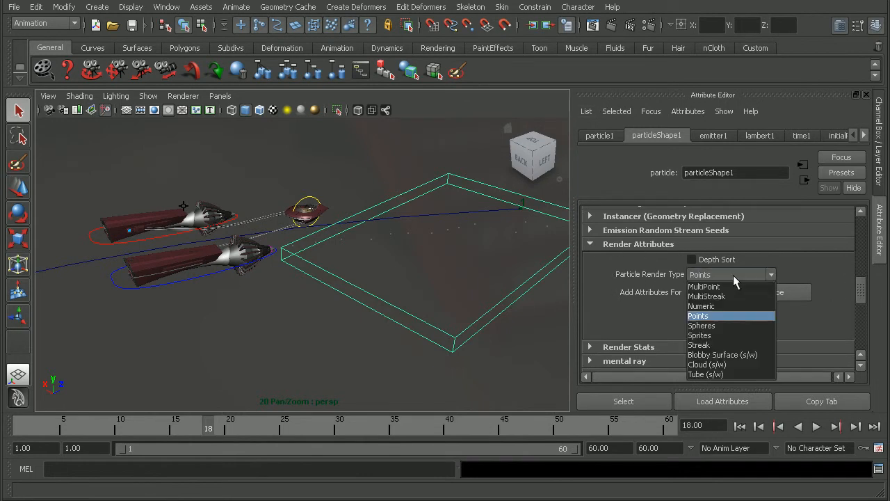
click(707, 365)
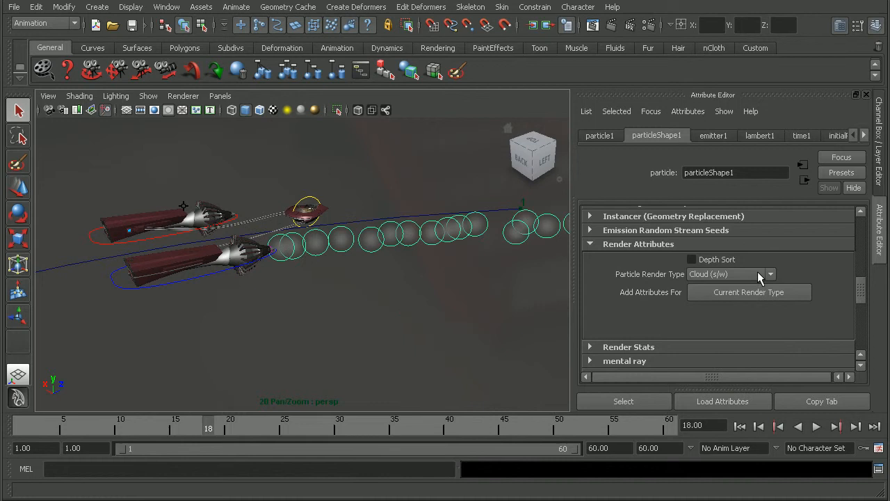
mouse_move(748, 293)
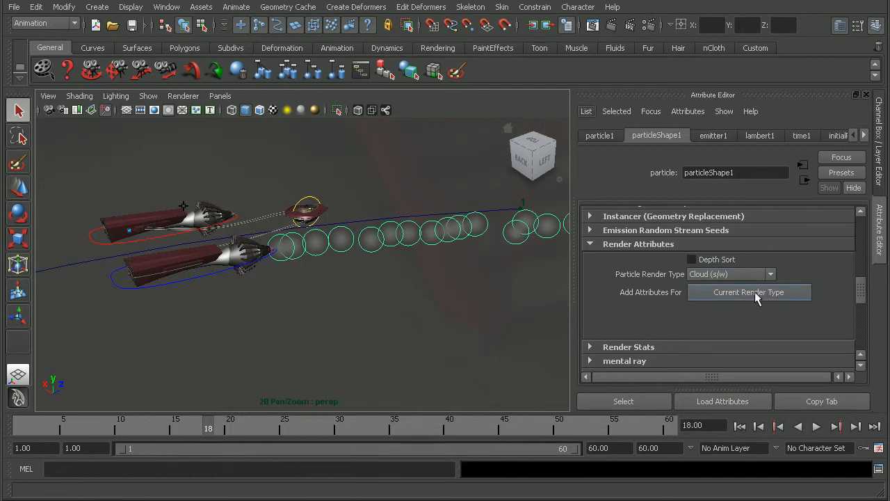
click(749, 293)
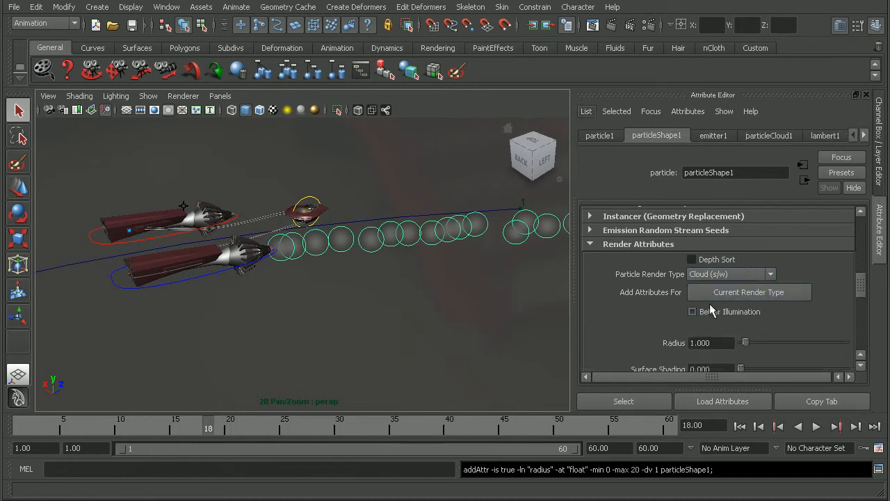
Set the cloud radius to 1.500 and play the animation to preview the clouds.
scroll(down, 3)
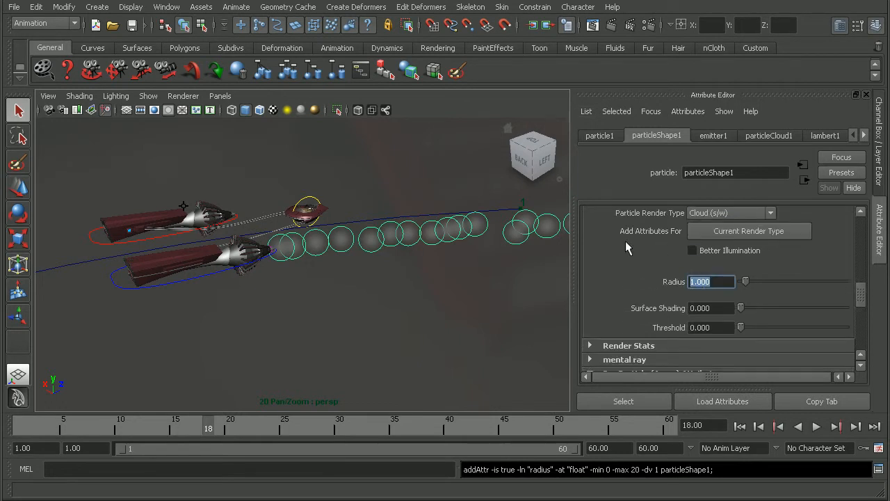
text(1.500)
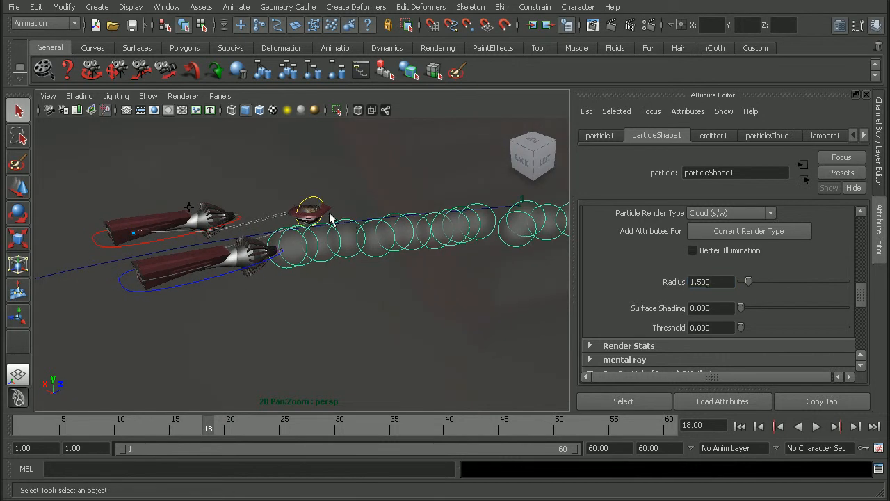
mouse_move(417, 281)
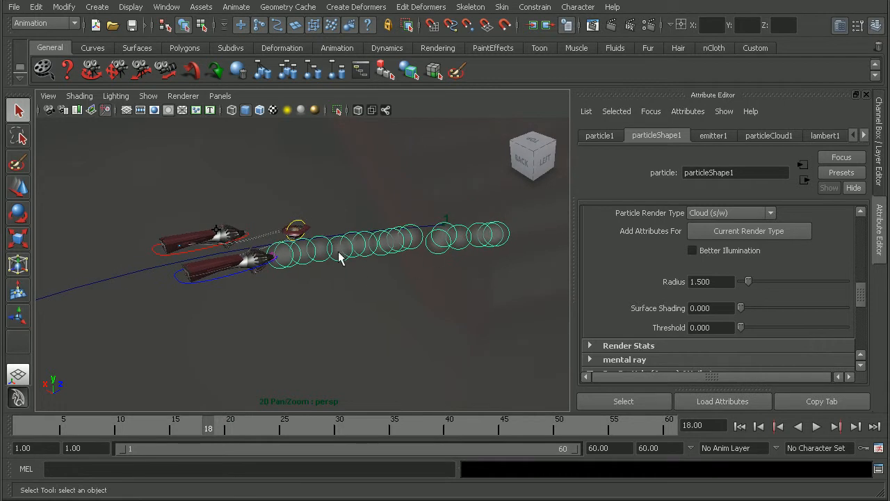
click(799, 426)
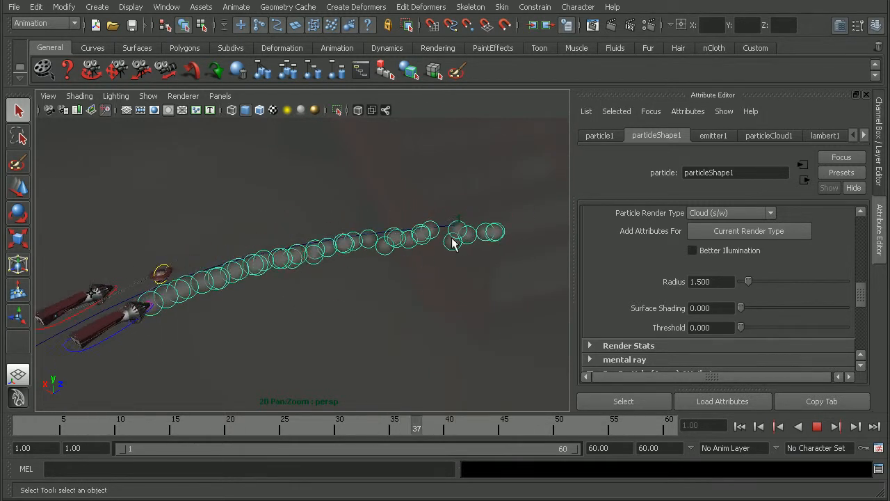
drag(416, 429, 230, 429)
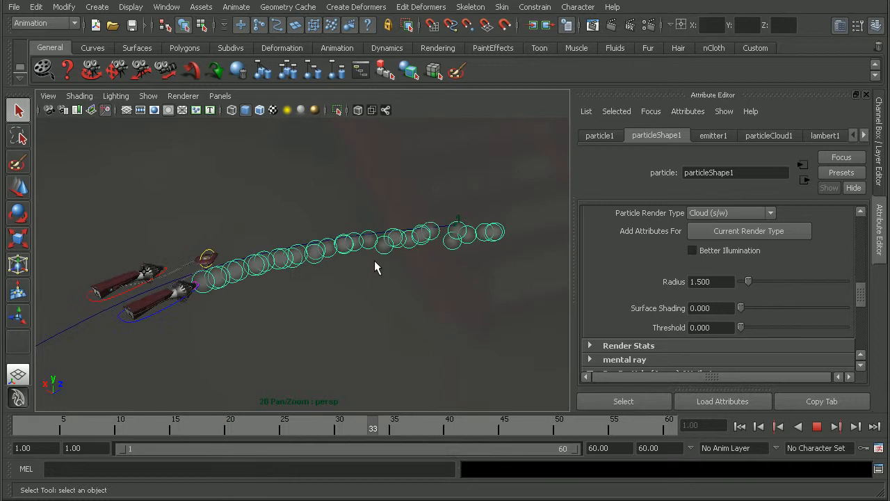
Rewind, switch the lifespan mode to Random range and play to test it.
click(741, 426)
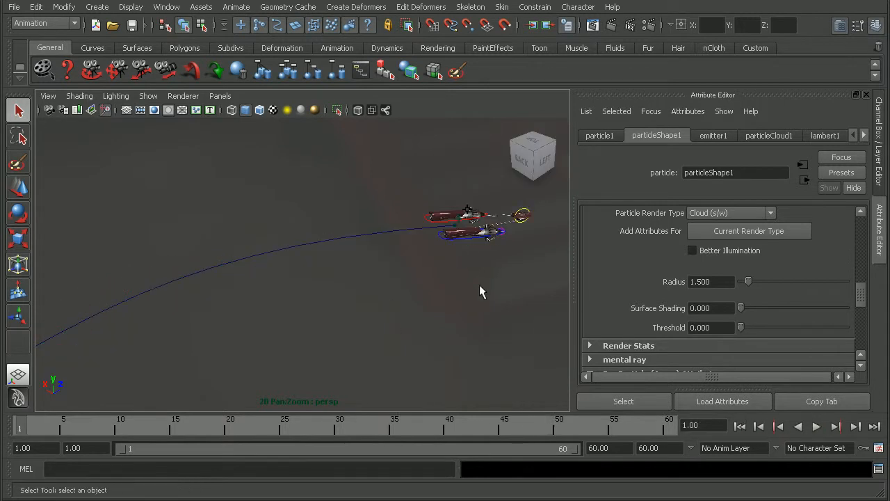
mouse_move(665, 142)
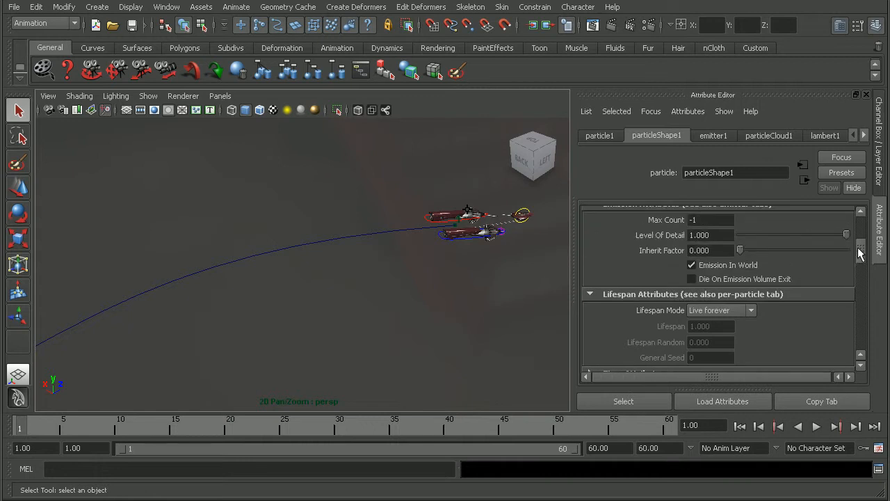
click(721, 309)
text(0.200)
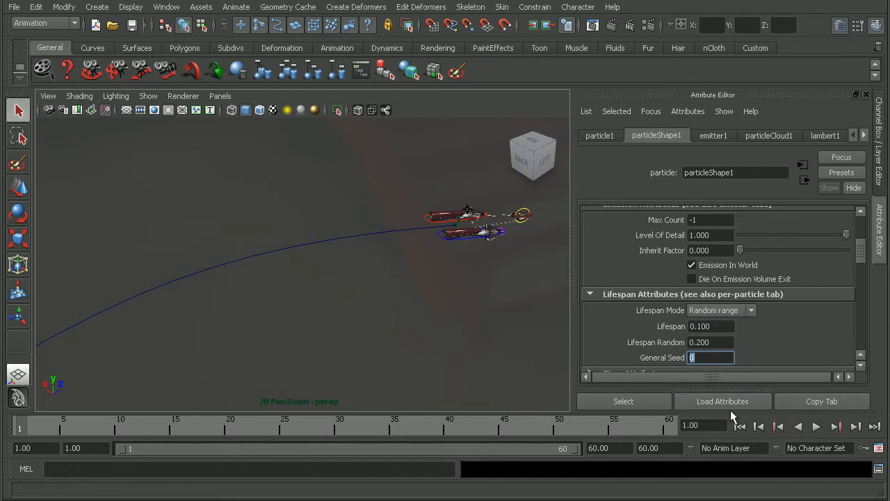
click(817, 426)
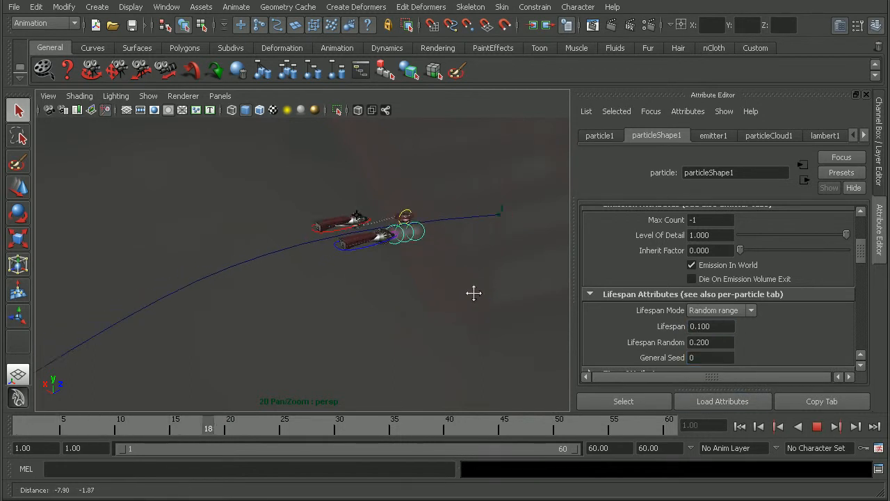
click(779, 426)
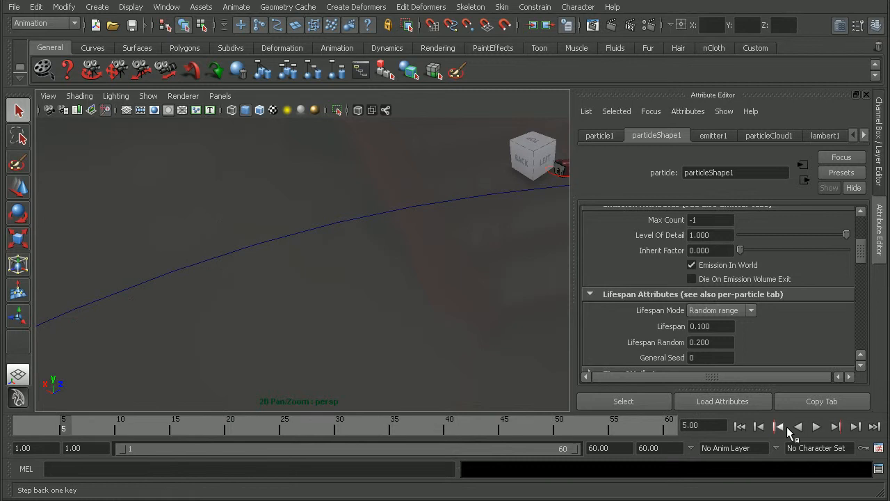
Confirm lifespan 0.200 with 0.200 randomness, replay the simulation and rewind.
click(779, 426)
text(0.200)
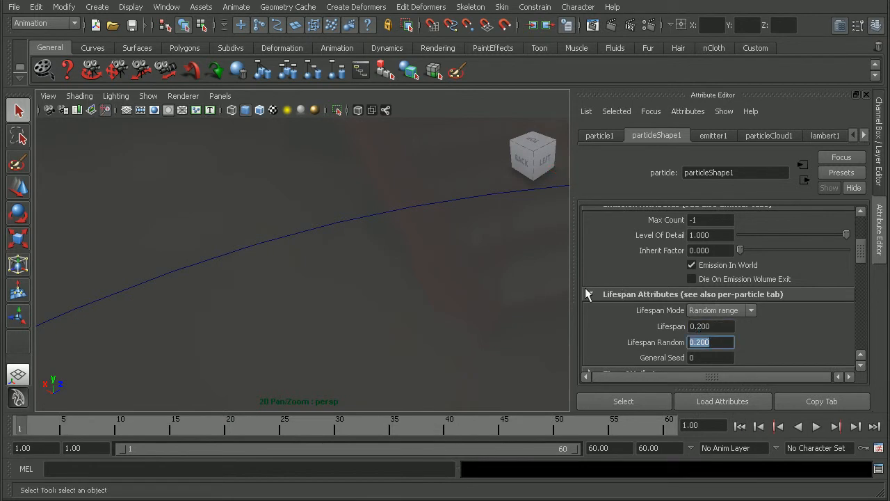
click(799, 426)
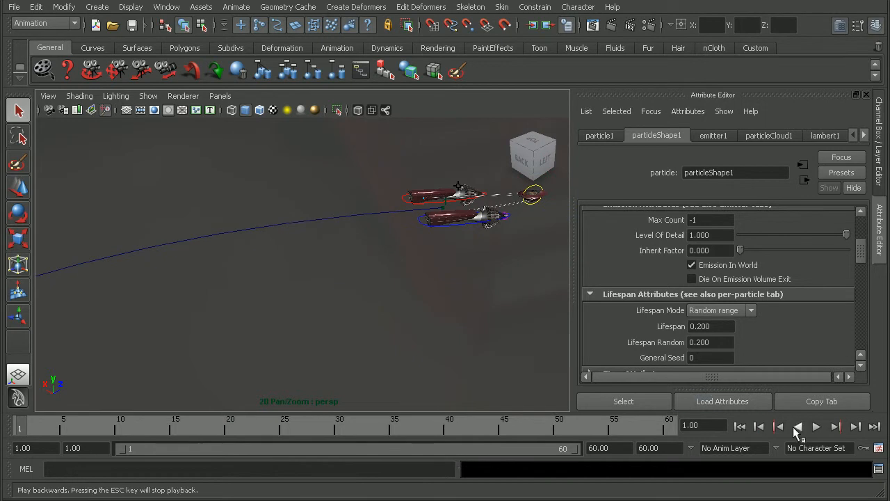
click(816, 426)
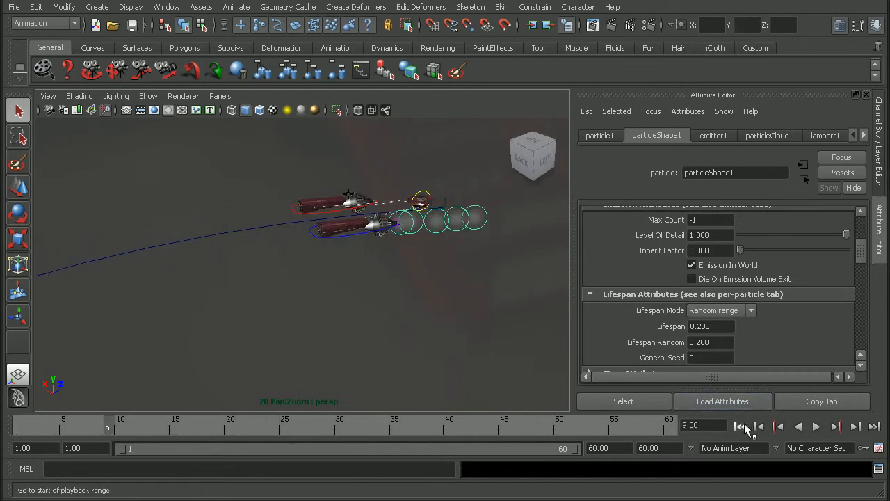
click(740, 426)
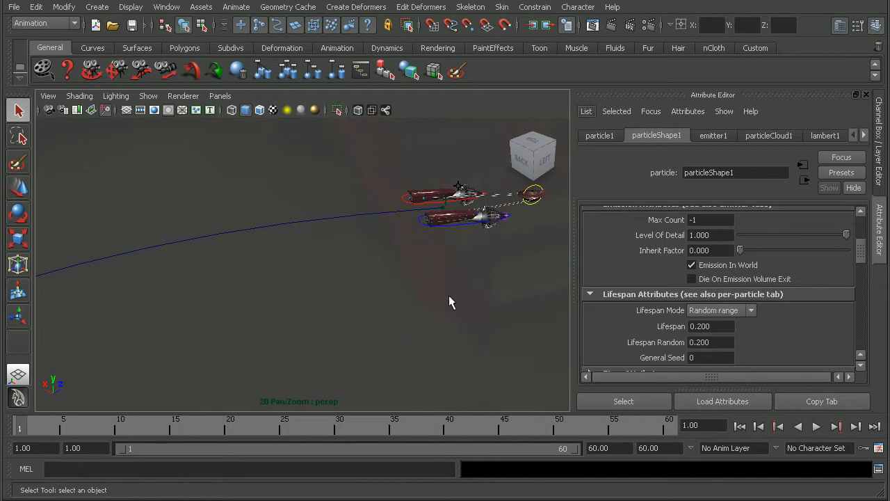
mouse_move(615, 357)
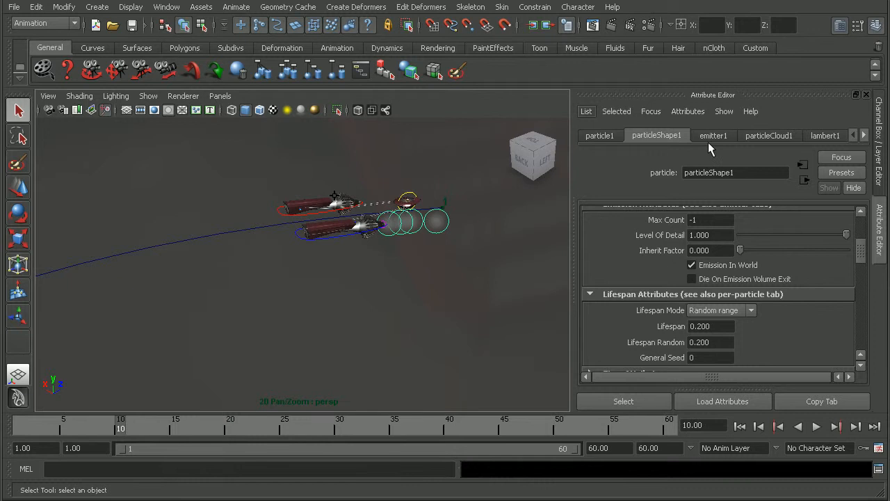
Show the emitter's attributes, play the animation and stop at frame 20.
click(712, 135)
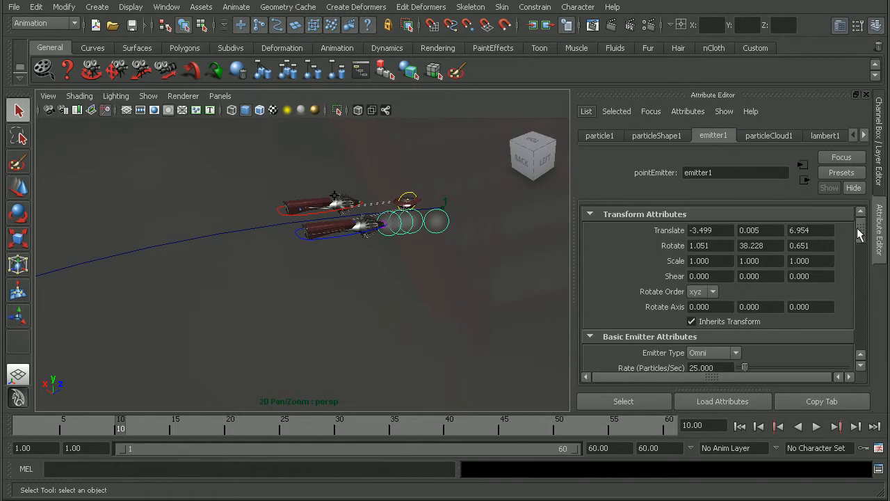
scroll(down, 3)
text(50.000)
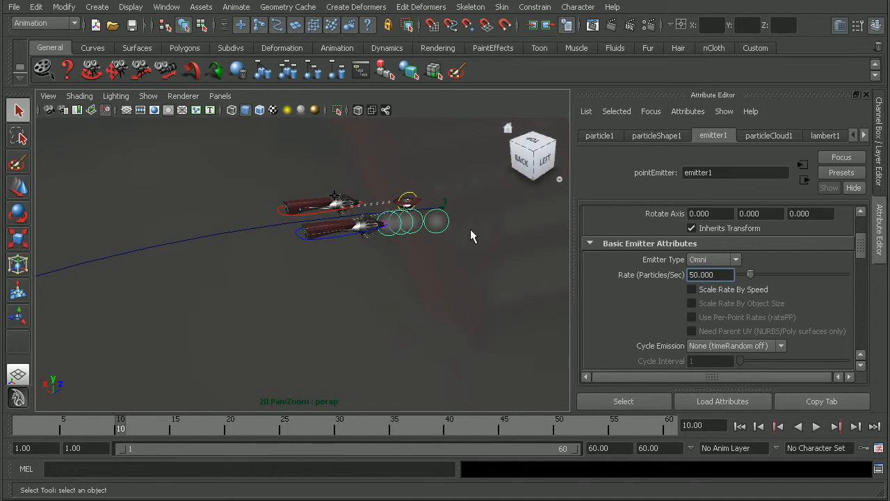
click(817, 426)
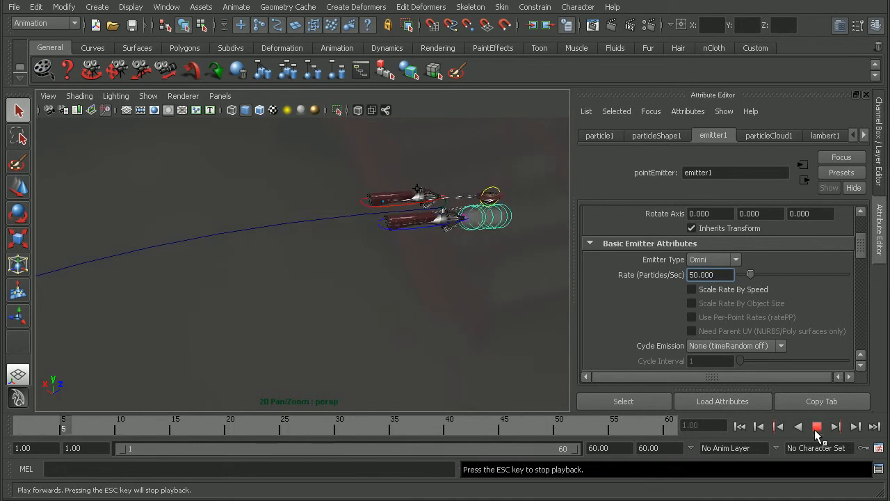
click(818, 426)
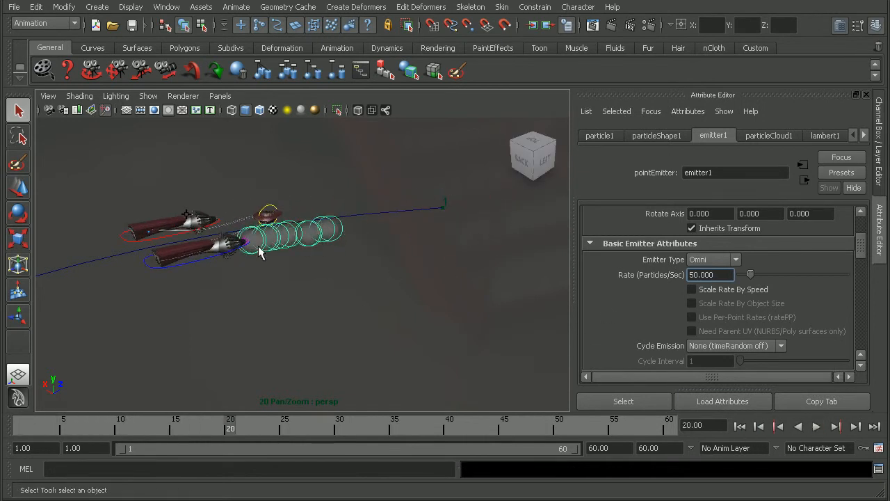
mouse_move(429, 262)
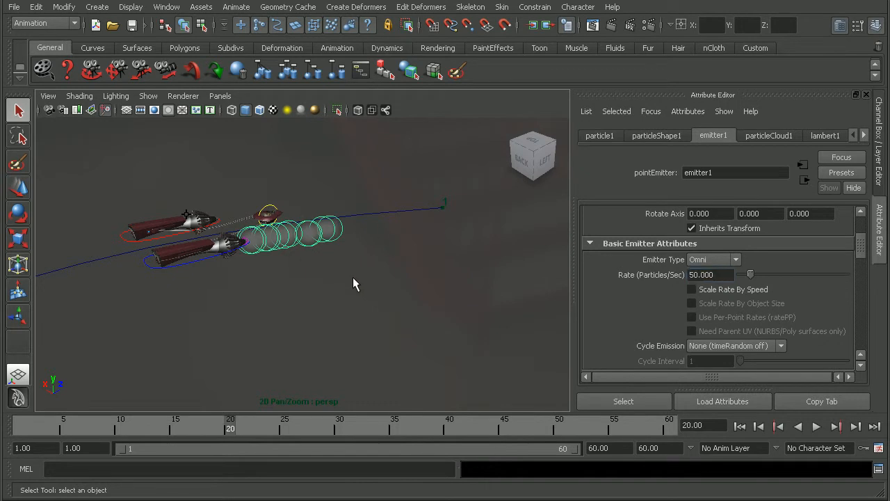
mouse_move(348, 203)
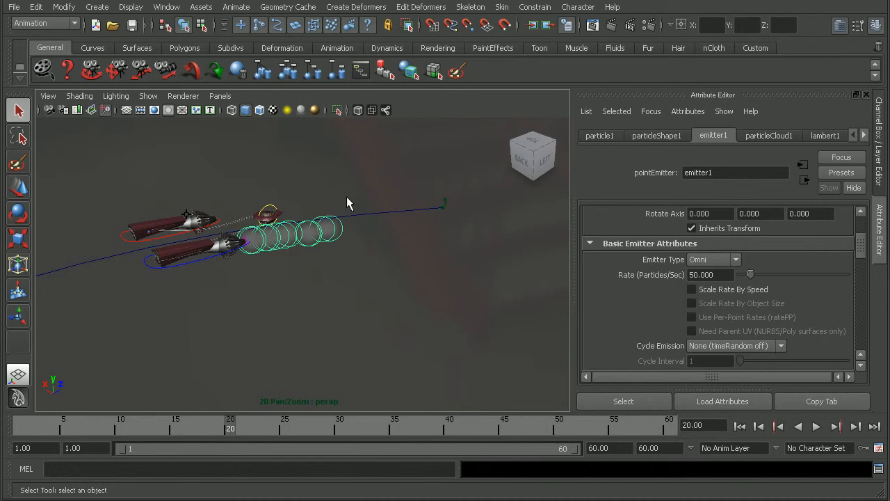
mouse_move(244, 262)
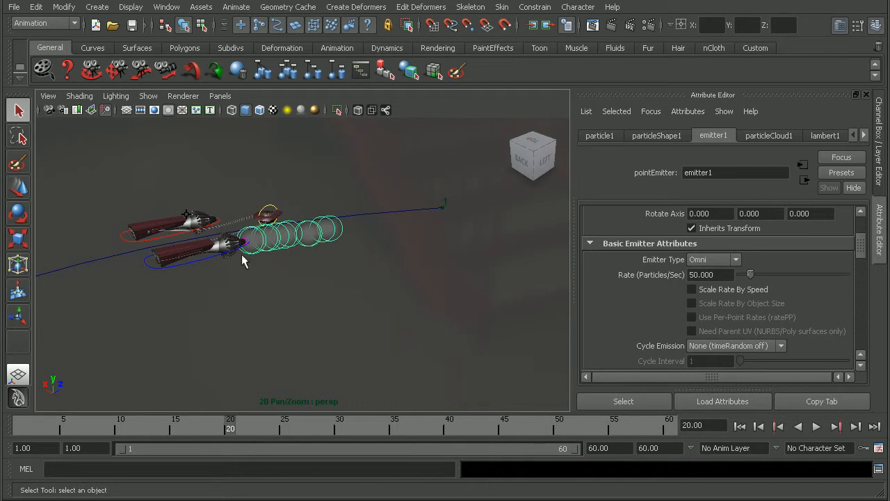
mouse_move(145, 10)
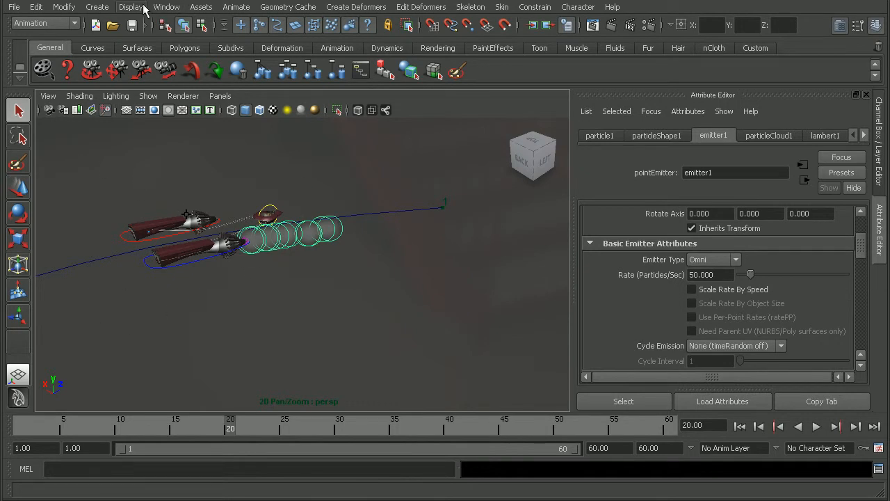
Create a new Particle Cloud volume material in the Hypershade.
click(167, 7)
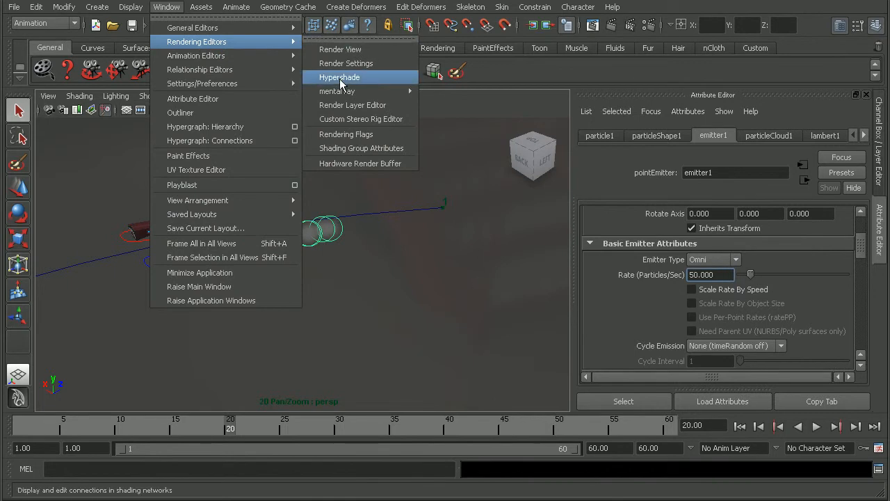
click(340, 78)
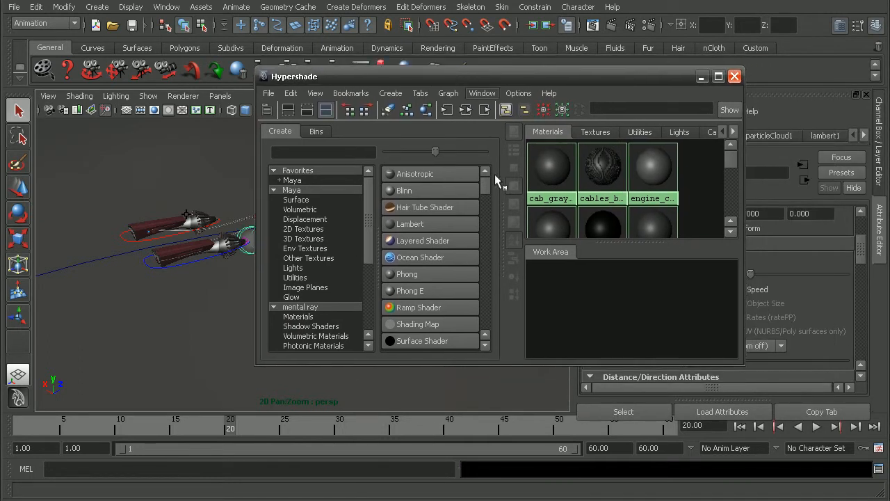
click(390, 91)
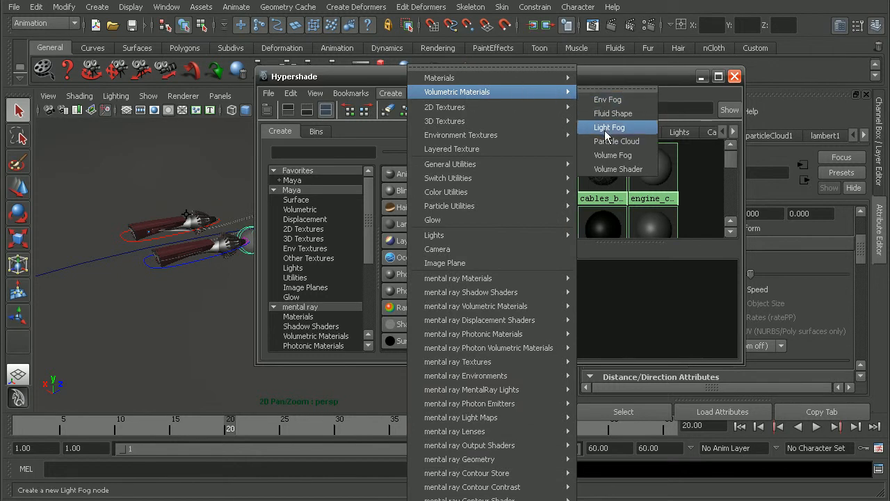
click(609, 126)
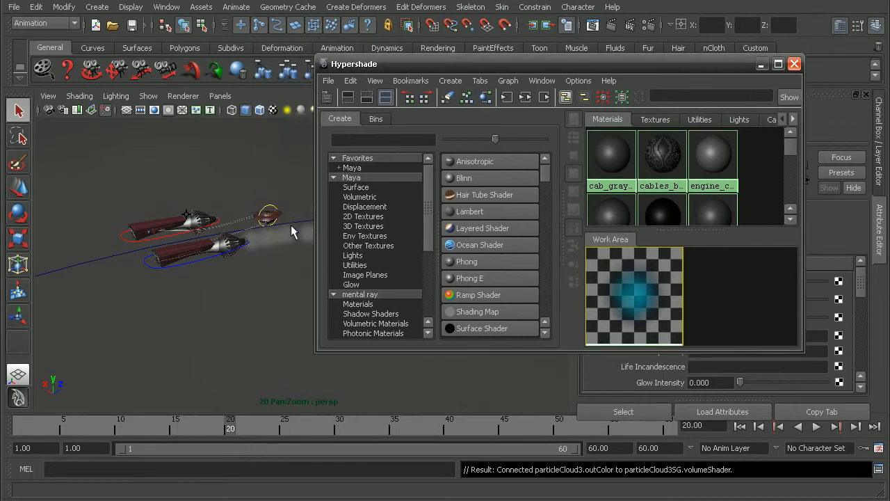
Assign the new particle cloud material to the particle trail.
click(271, 239)
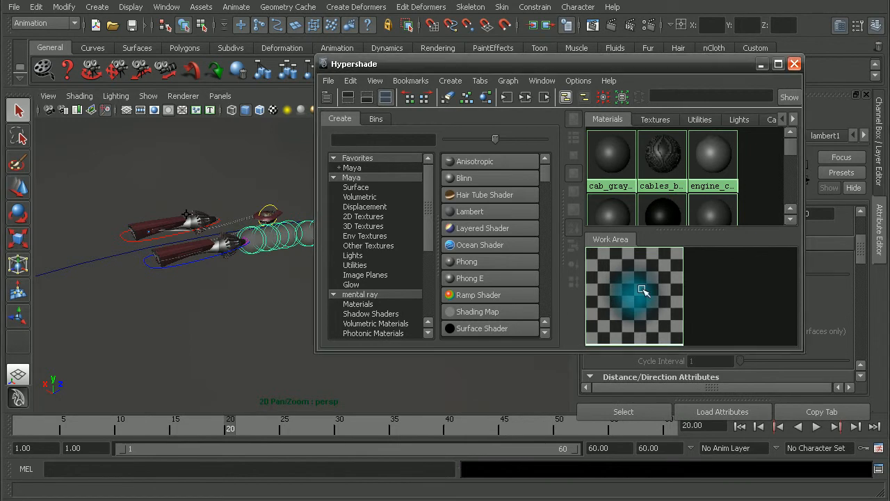
click(633, 301)
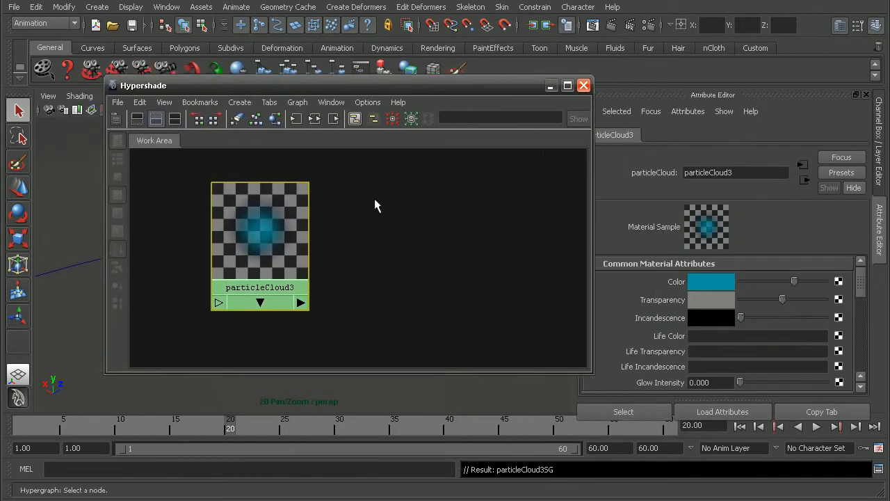
mouse_move(230, 234)
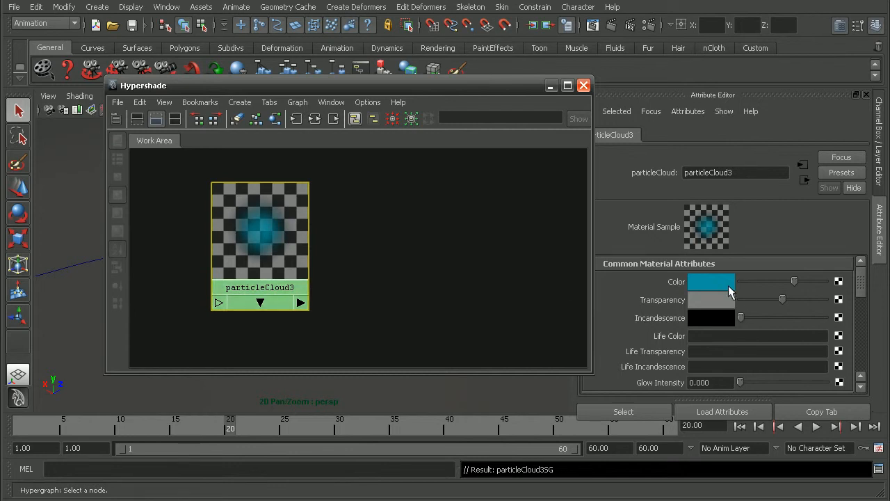
mouse_move(763, 298)
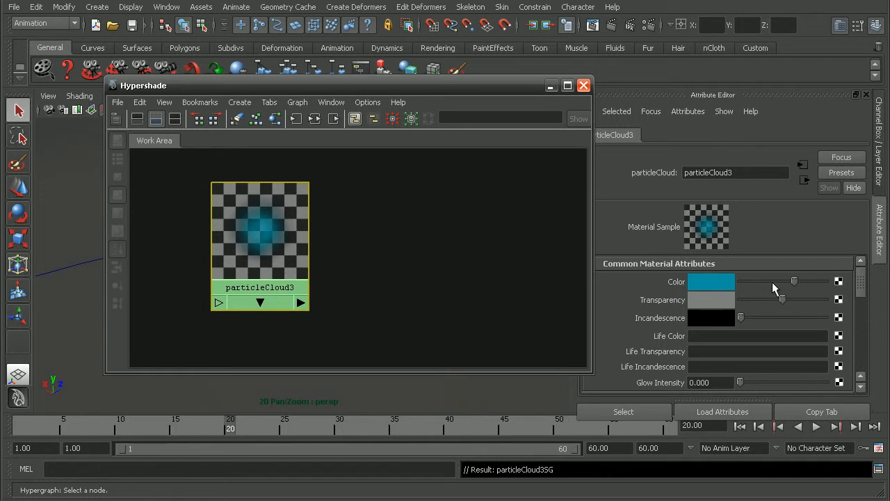
mouse_move(779, 292)
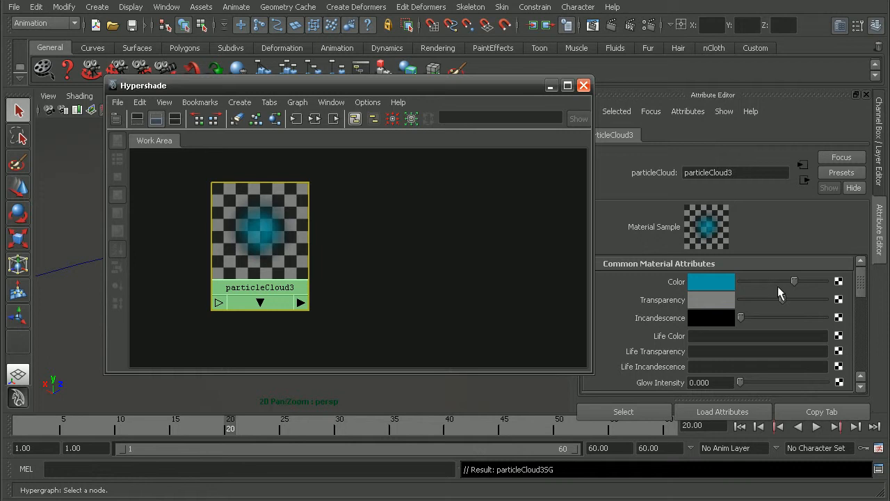
Scroll through particleCloud3's roundness and noise attributes and lower its transparency slider.
scroll(down, 3)
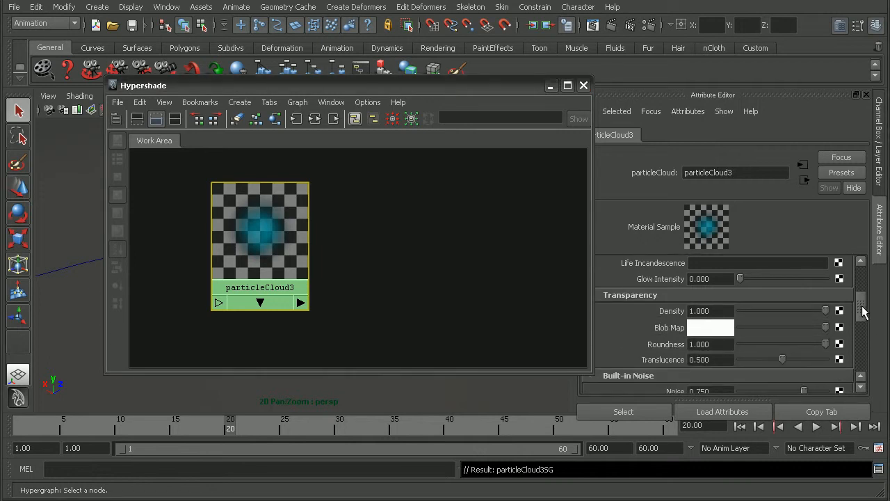
mouse_move(828, 351)
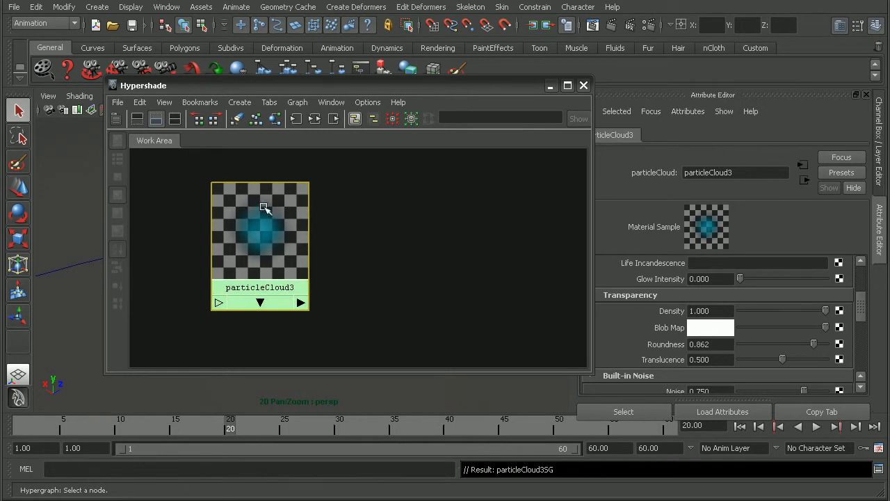
scroll(down, 3)
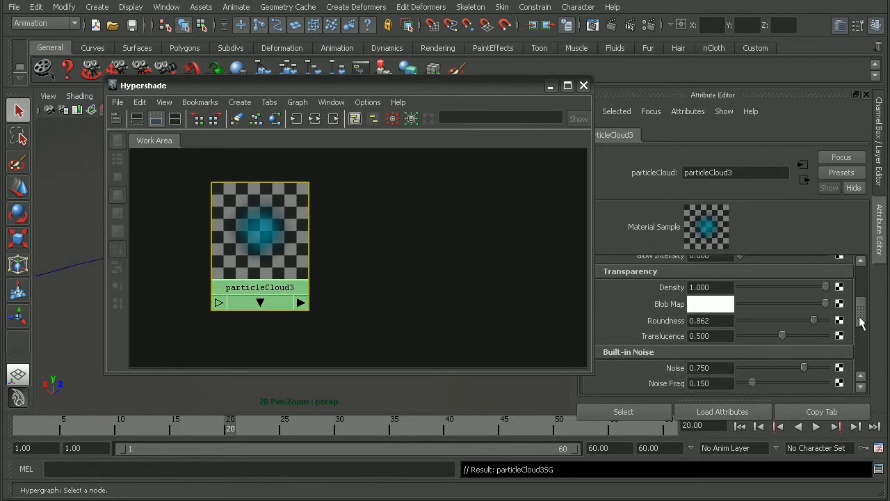
scroll(down, 3)
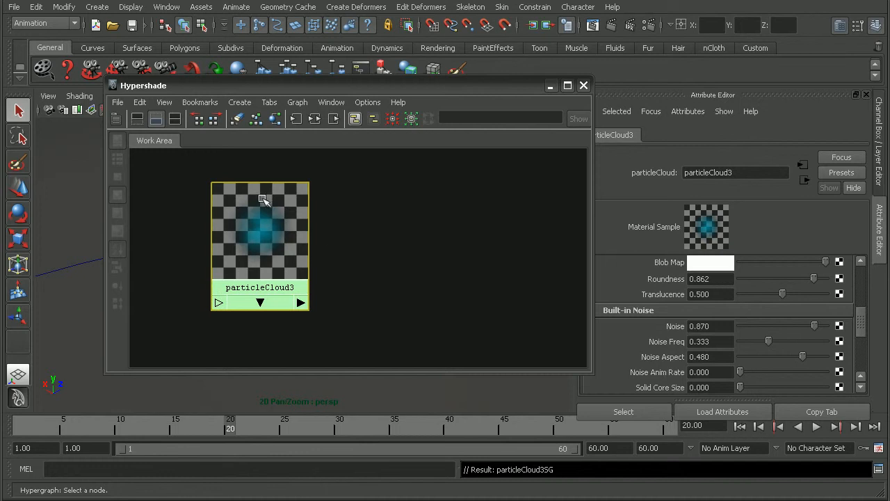
mouse_move(306, 238)
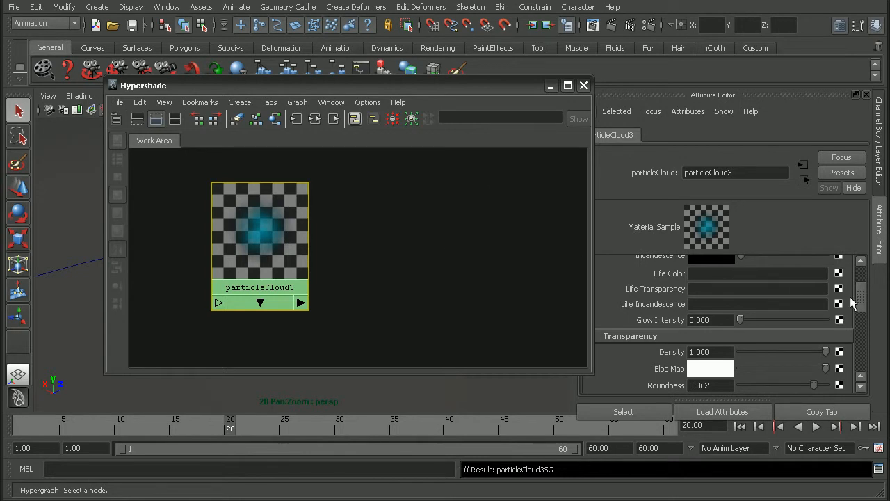
scroll(up, 3)
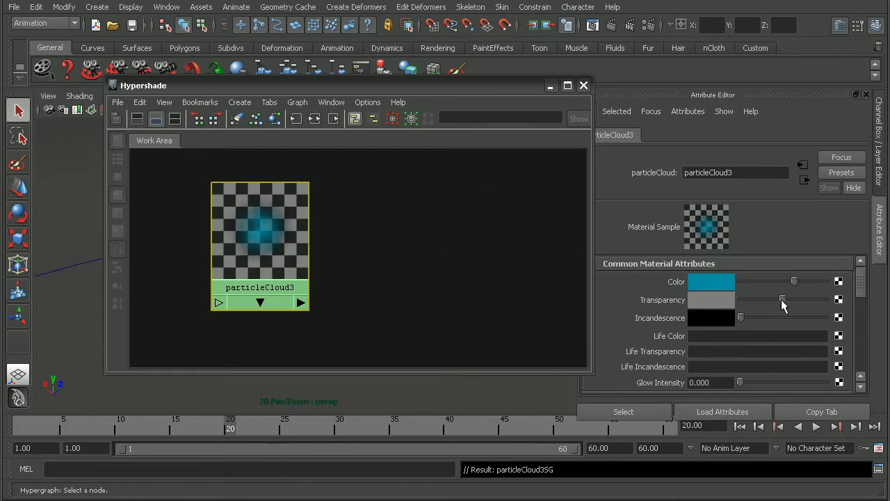
drag(795, 301, 740, 301)
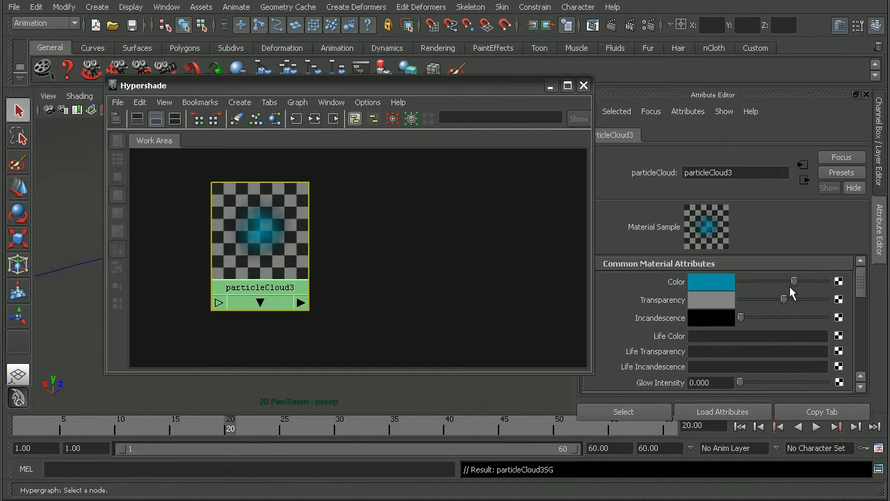
mouse_move(796, 304)
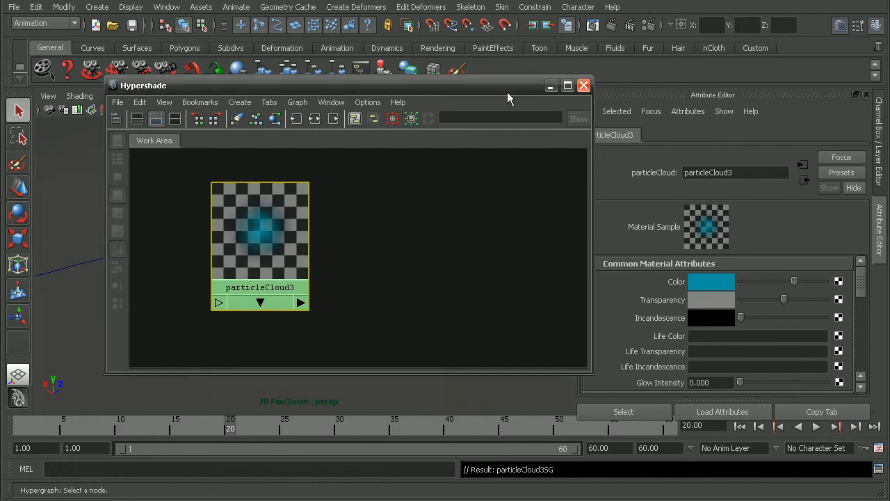
Close Hypershade and put the selected particle trail on a new render layer 'particles'.
click(583, 85)
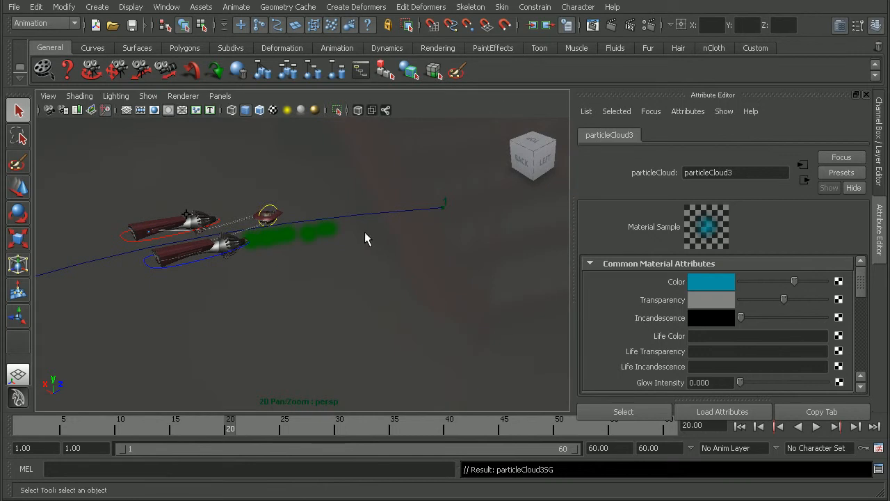
mouse_move(309, 225)
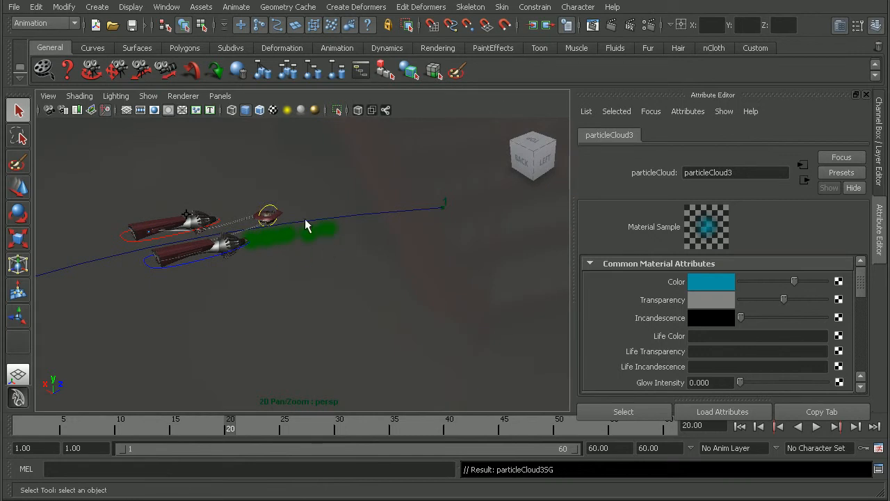
click(713, 135)
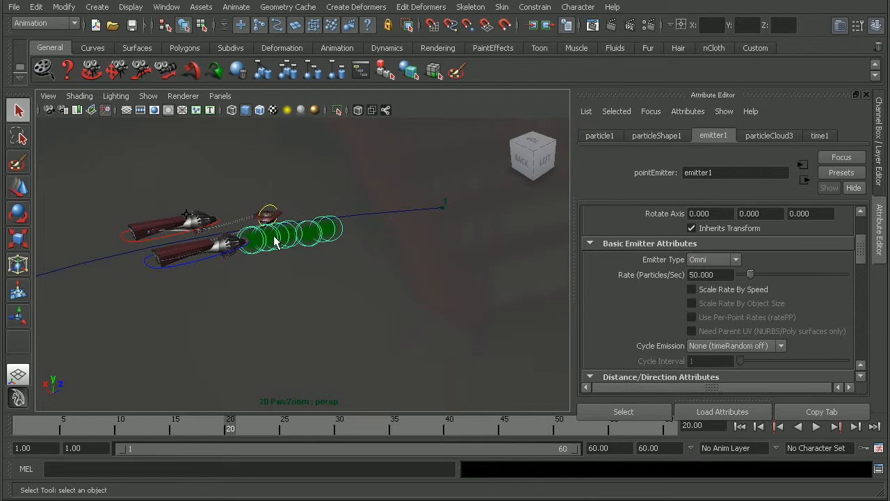
mouse_move(730, 216)
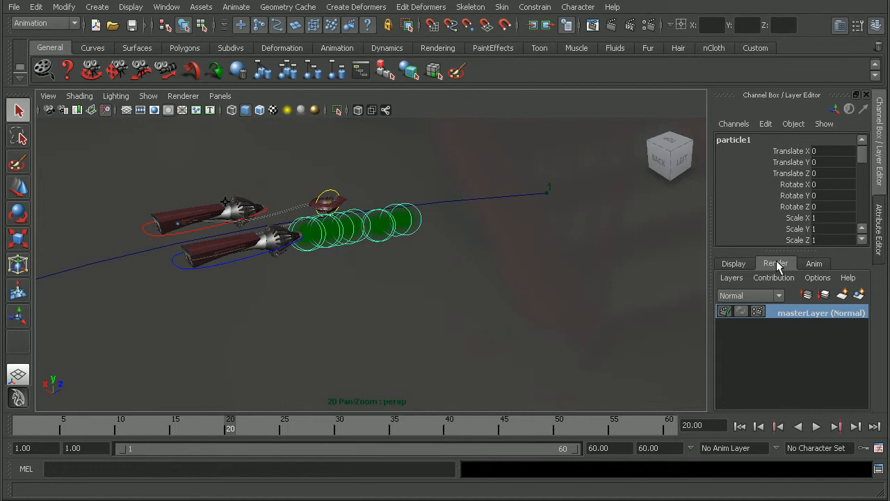
mouse_move(861, 299)
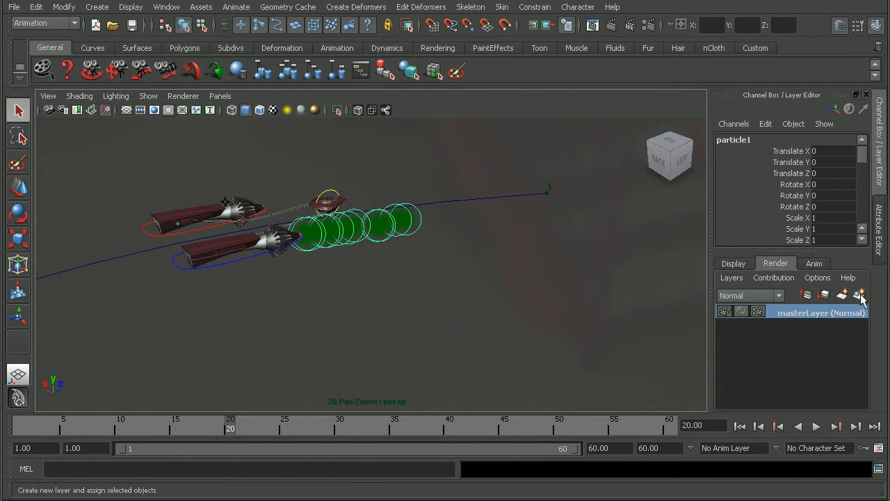
click(860, 295)
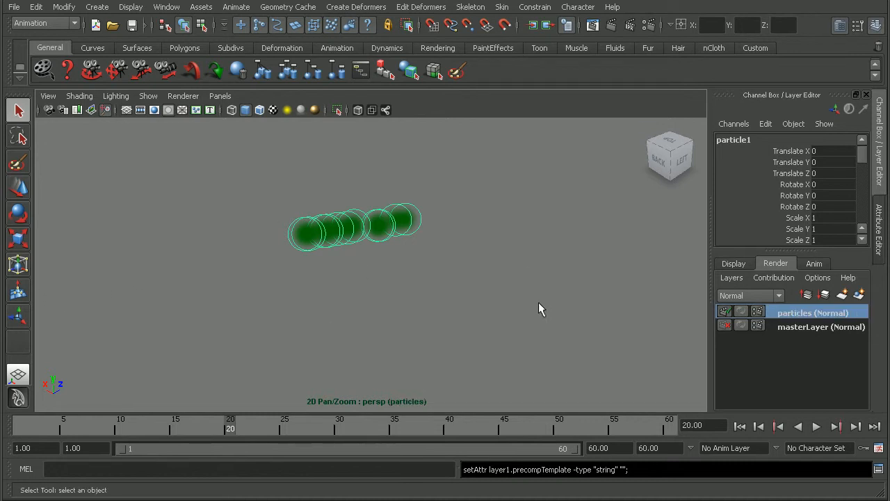
mouse_move(175, 161)
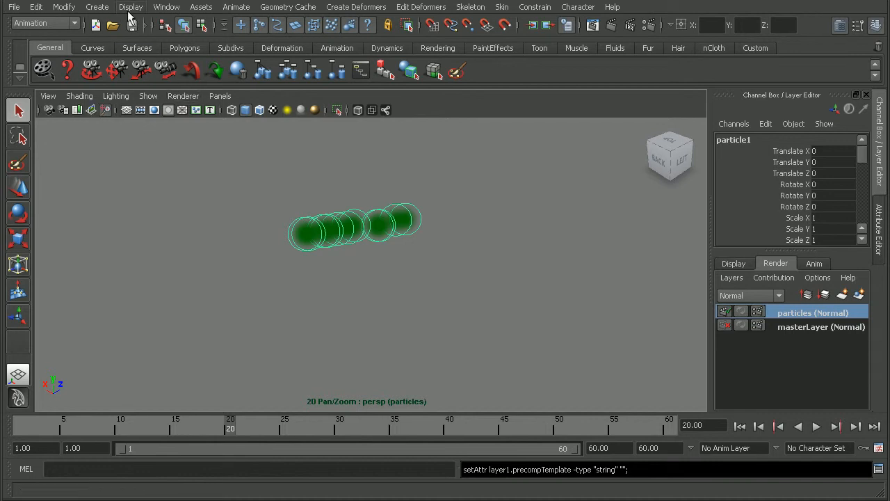
In the Outliner select racer, lighting, dont_touch, render_camera and curve1 for the podracer layer.
click(167, 7)
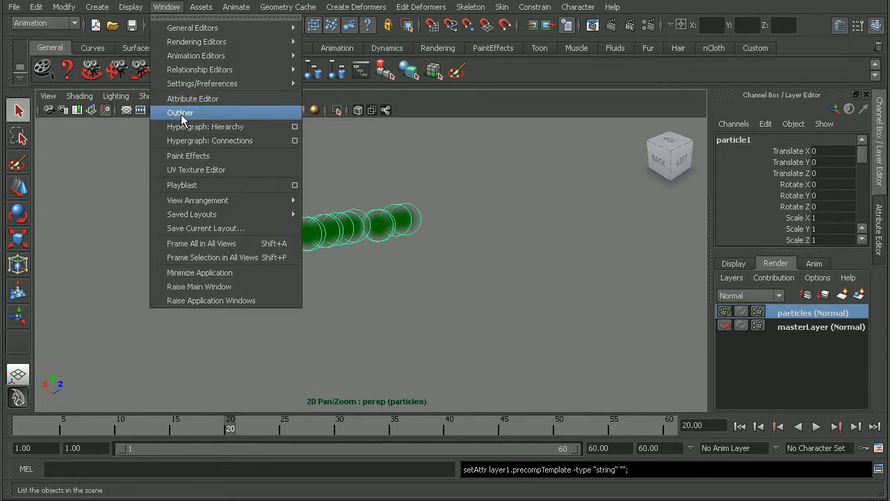
click(181, 113)
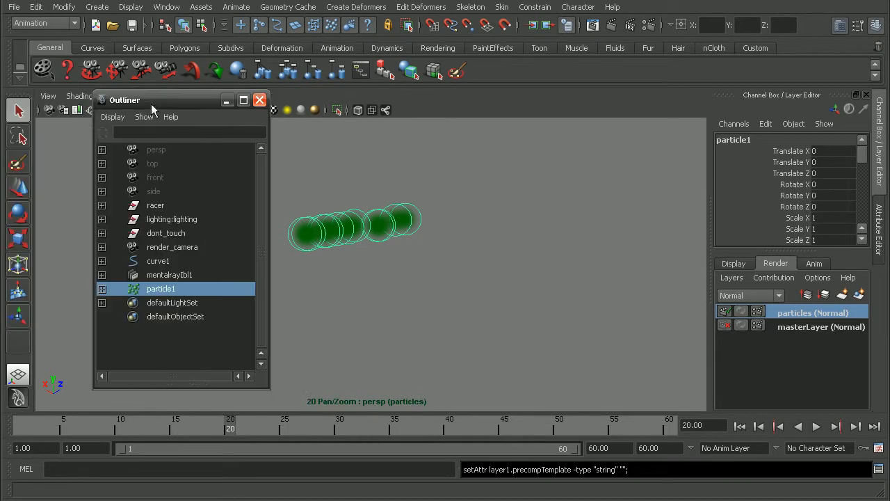
click(158, 233)
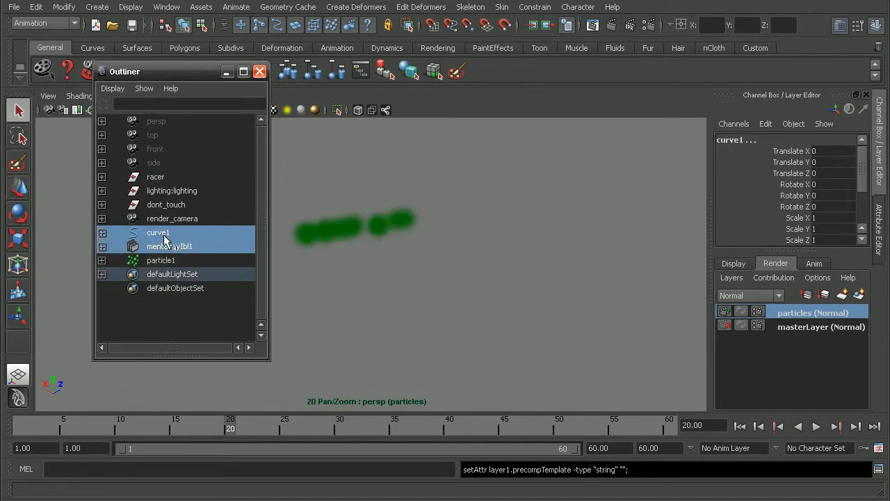
click(156, 175)
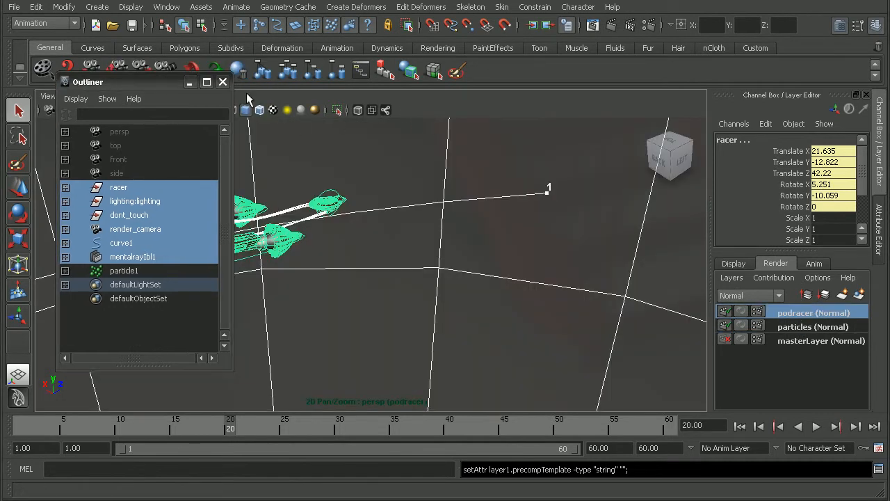
Close the Outliner and switch to the particles render layer.
click(222, 80)
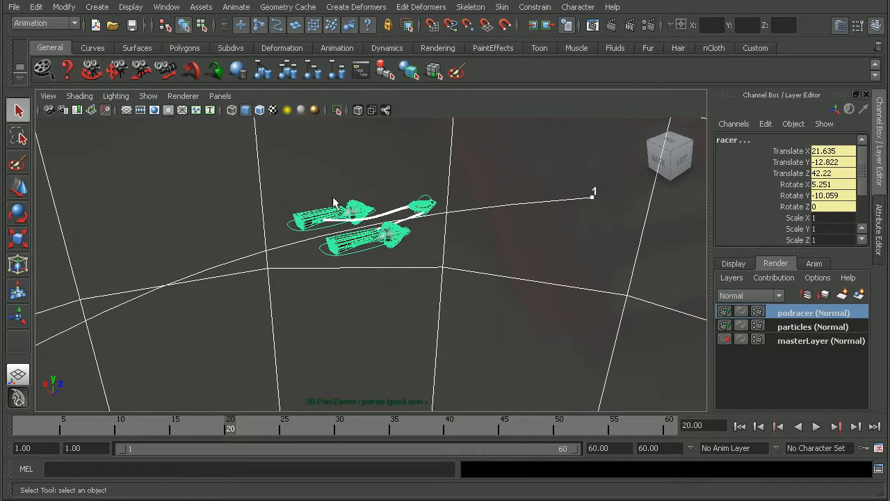
click(813, 326)
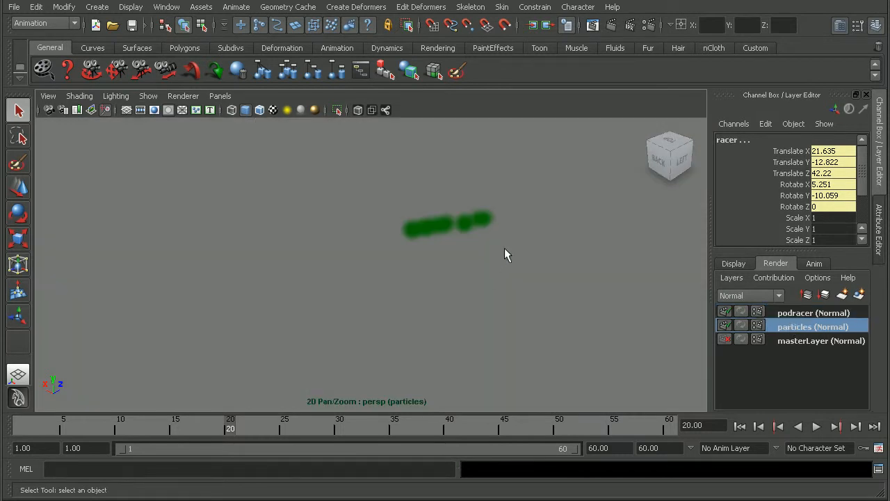
mouse_move(462, 212)
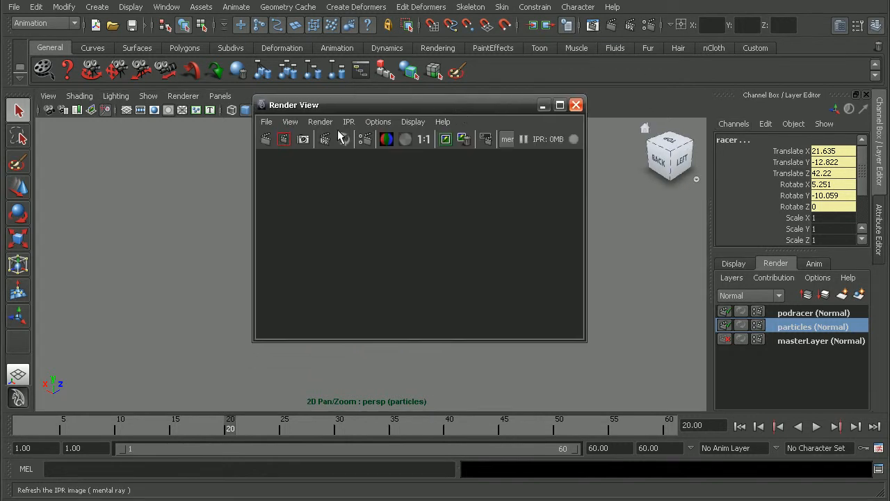
click(320, 122)
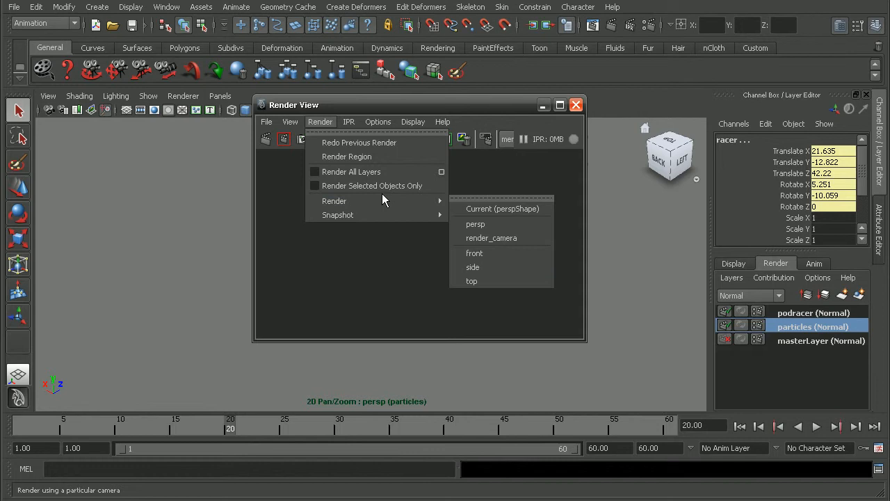
mouse_move(491, 238)
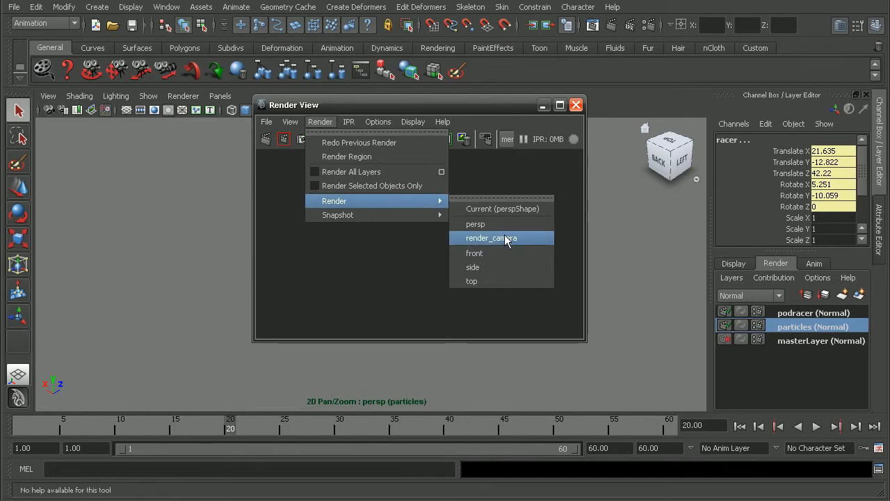
click(491, 238)
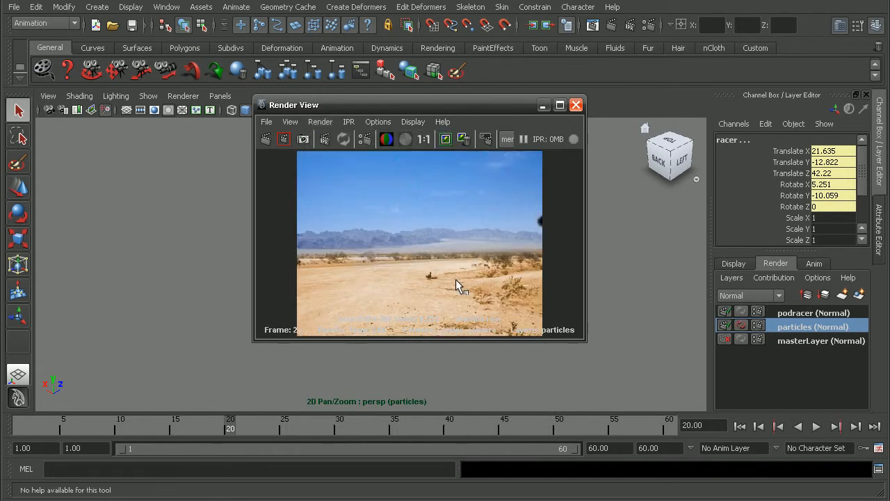
mouse_move(526, 262)
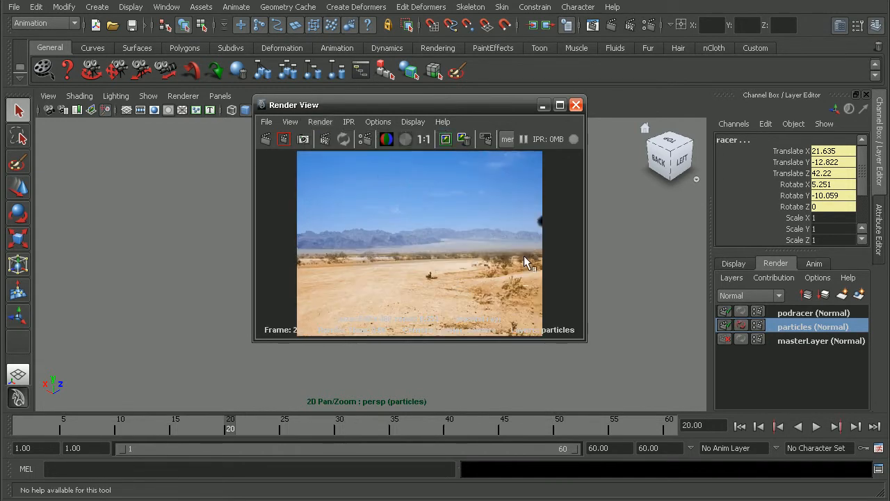
click(576, 104)
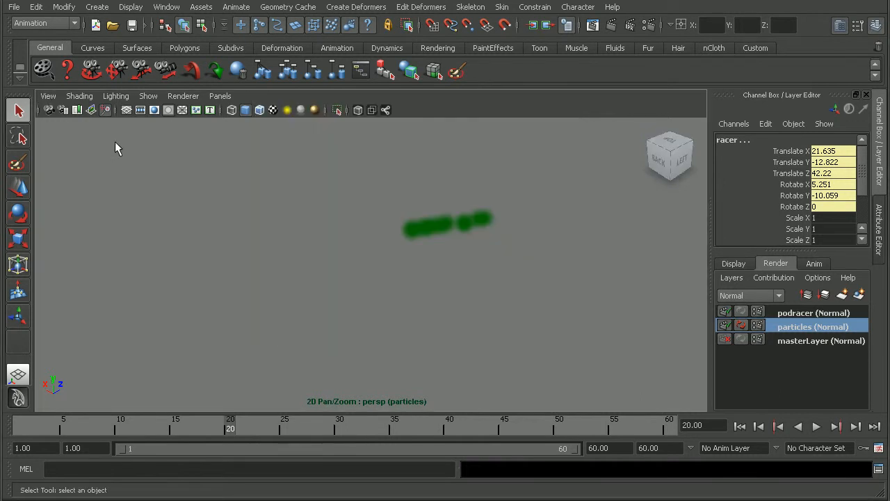
mouse_move(125, 248)
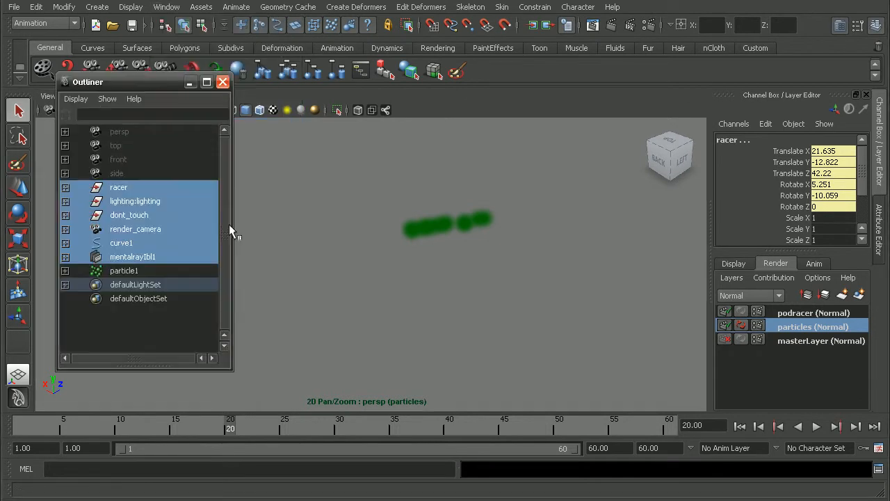
Inspect render_camera's attributes, deselect it and close the Outliner.
click(135, 228)
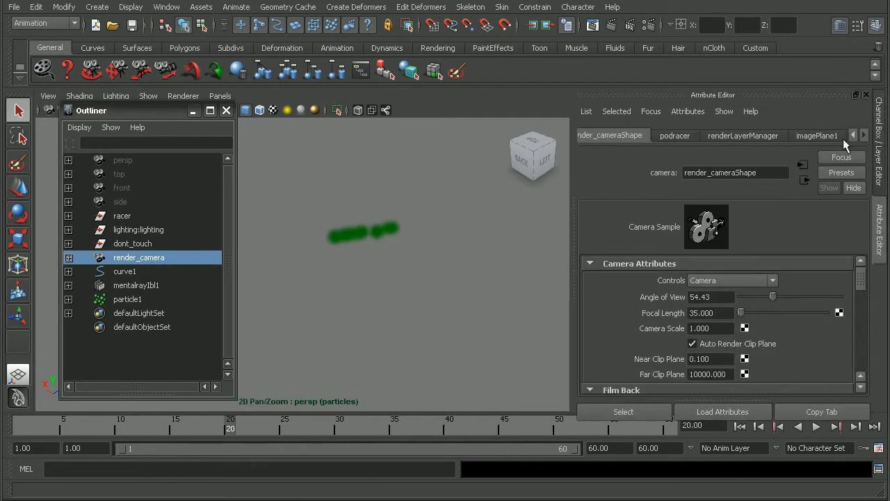
click(817, 135)
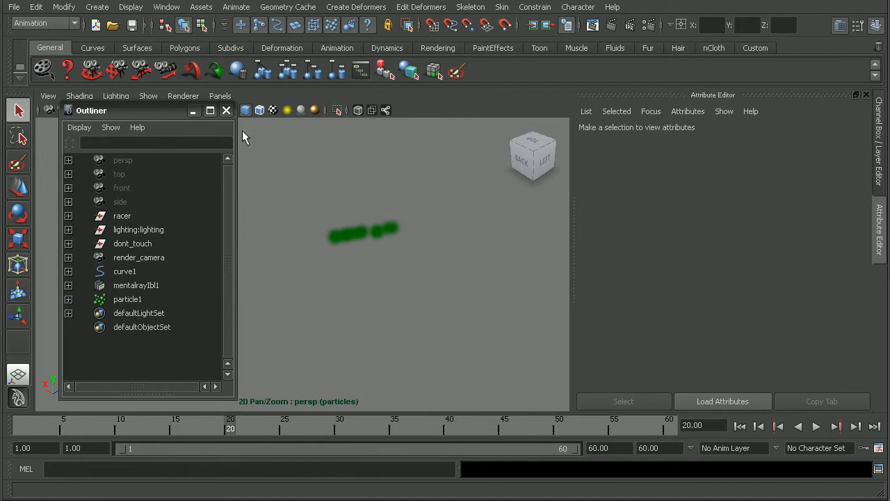
click(226, 110)
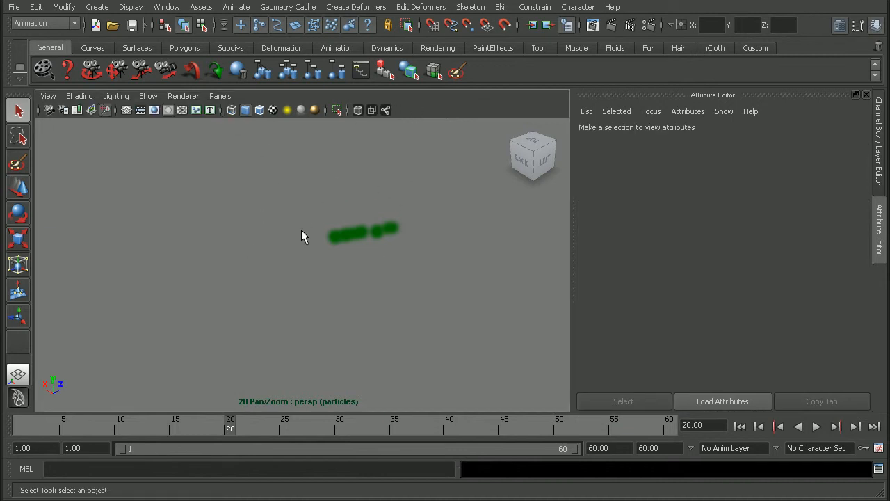
mouse_move(313, 203)
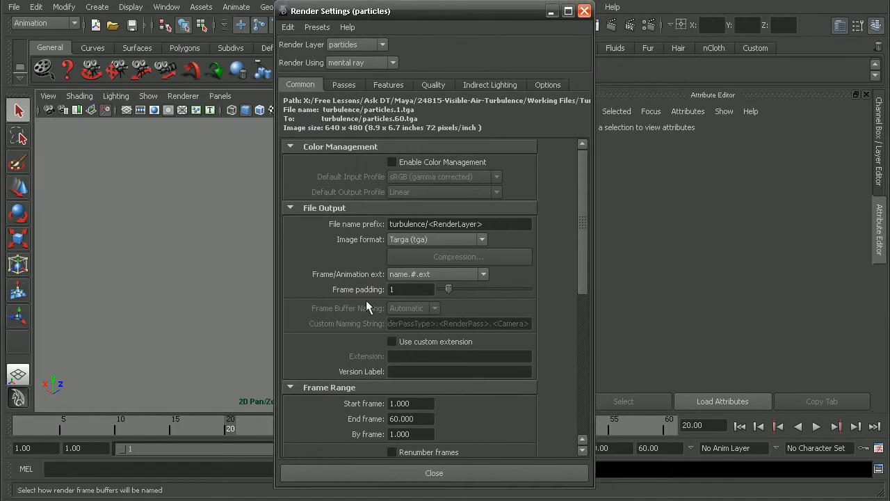
mouse_move(585, 282)
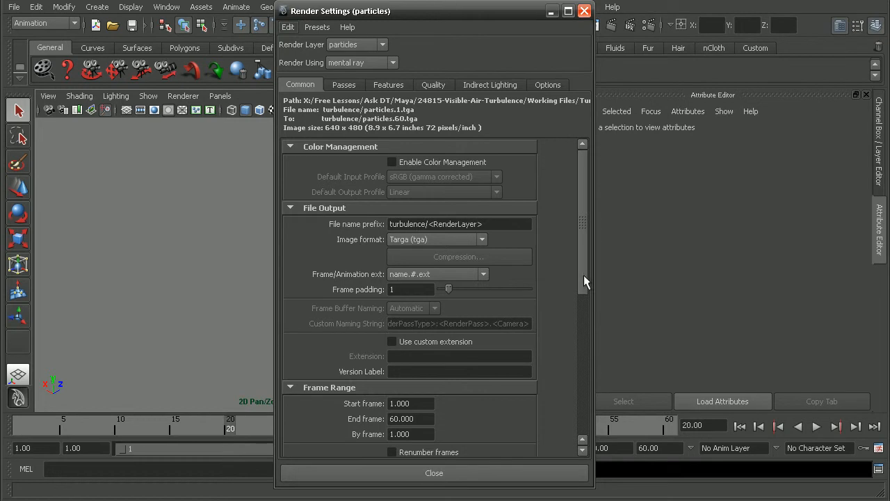
Set the end frame to 60 in Render Settings and start a Batch Render from the Rendering menus.
scroll(down, 3)
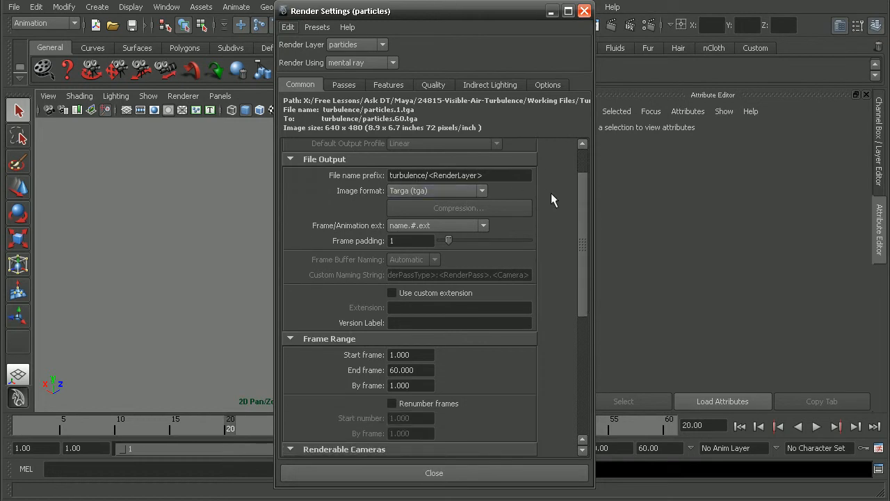
triple_click(411, 370)
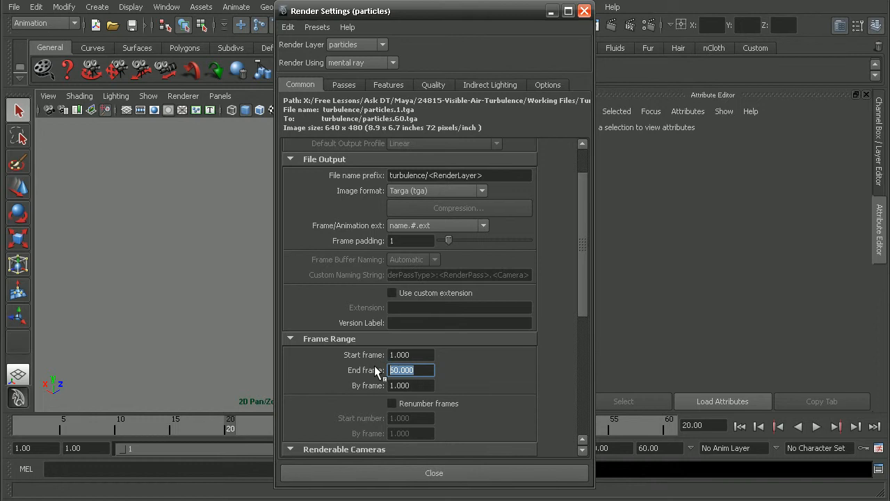
mouse_move(434, 473)
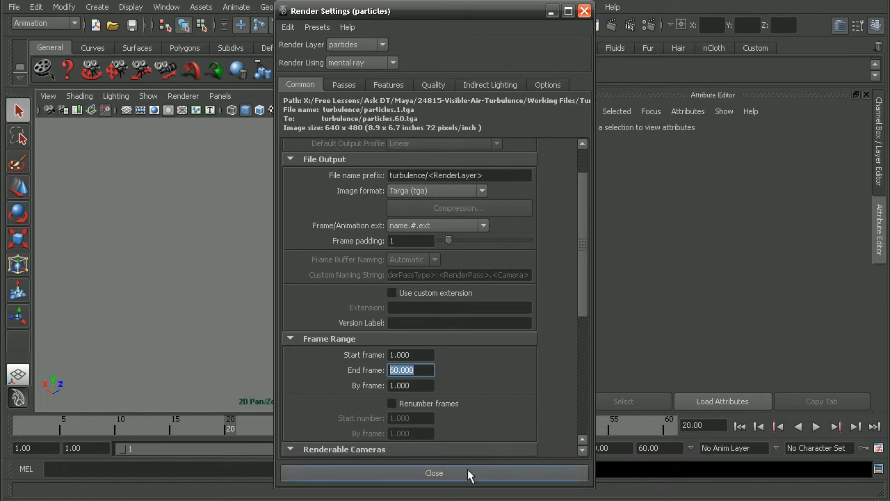
click(434, 473)
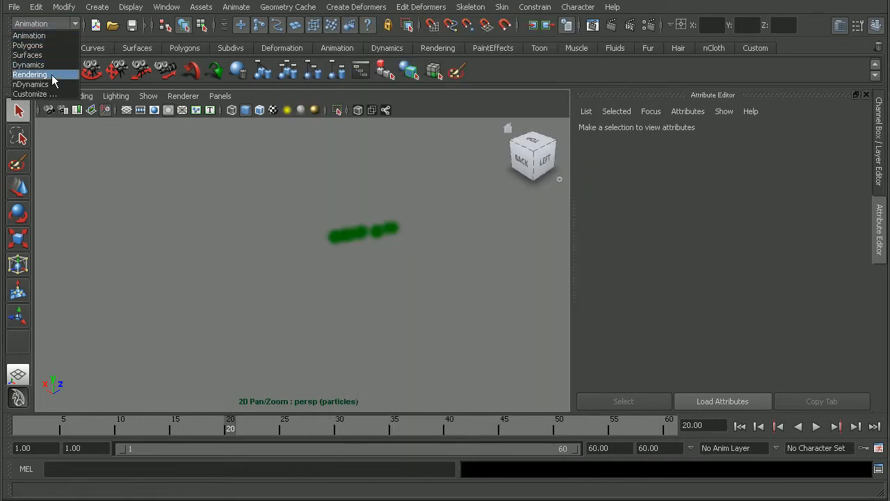
click(342, 7)
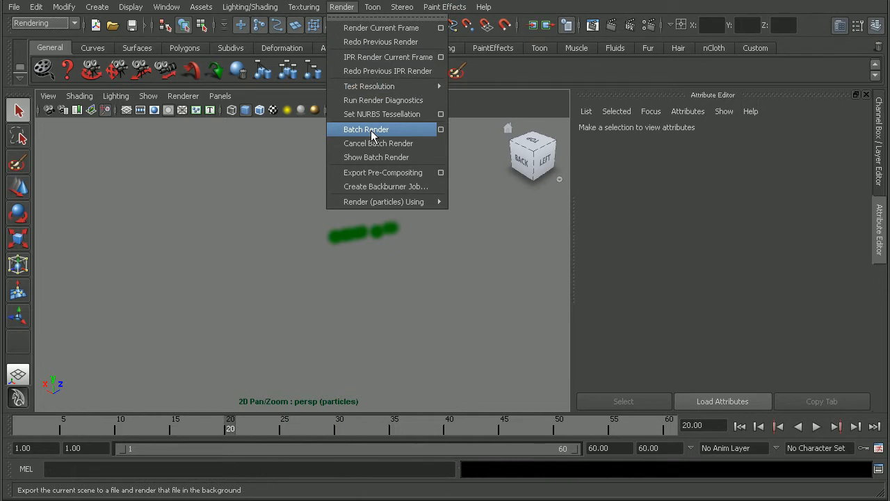
click(366, 130)
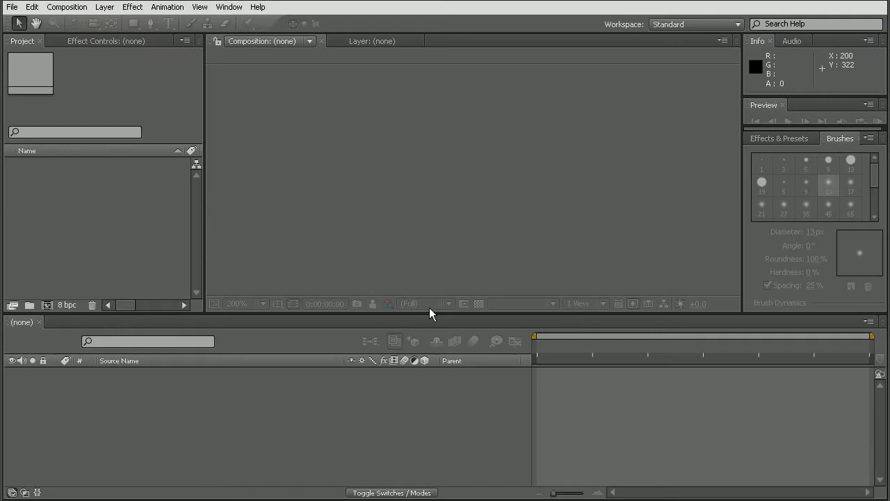
Import the particles.1 frames as a Targa sequence and accept straight alpha.
click(11, 6)
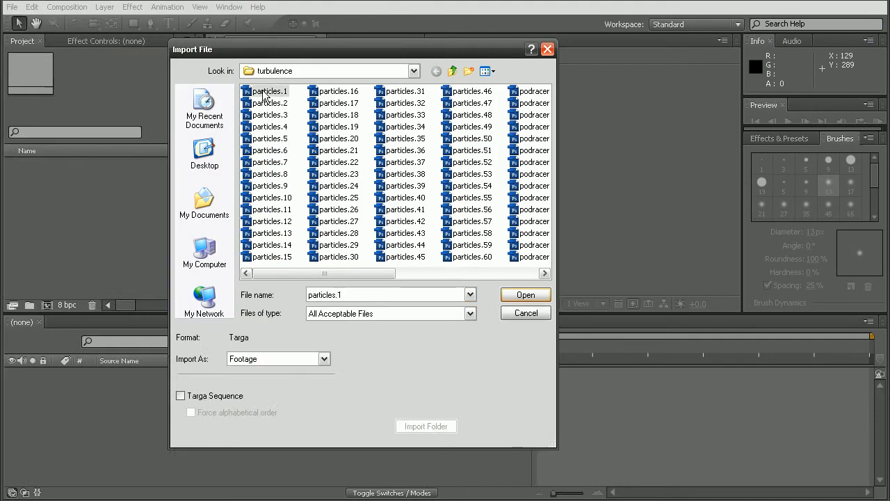
click(270, 92)
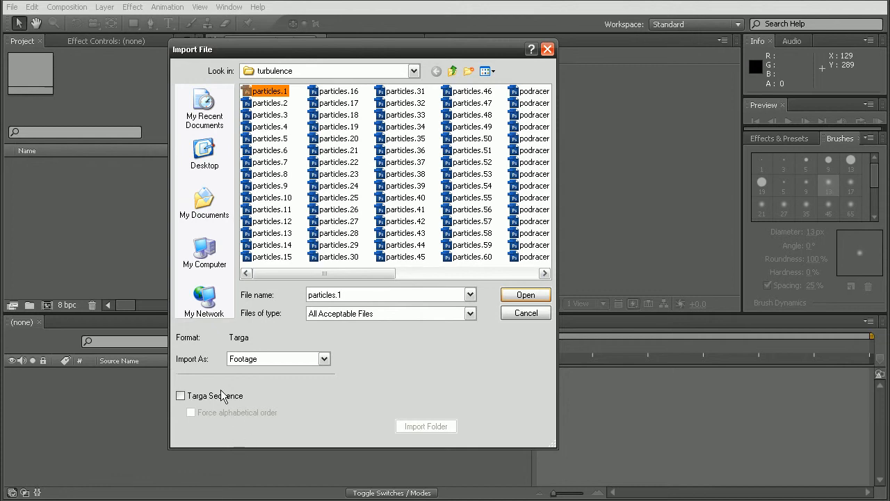
click(181, 395)
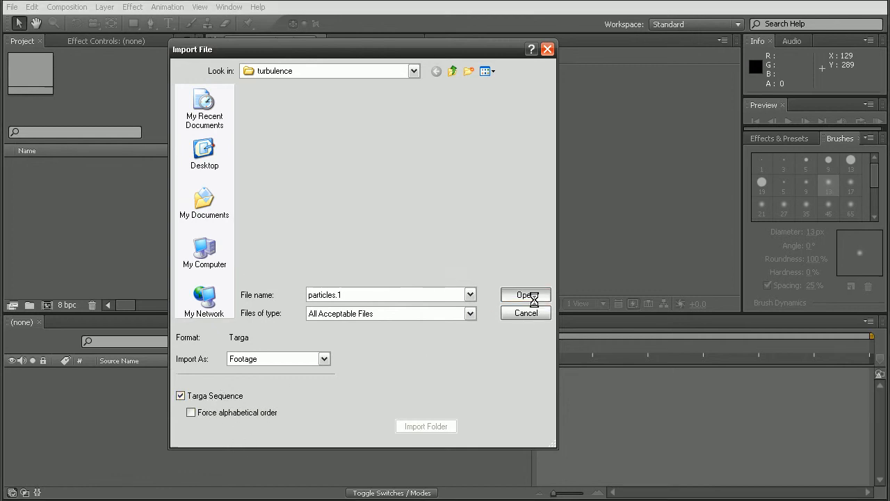
click(526, 295)
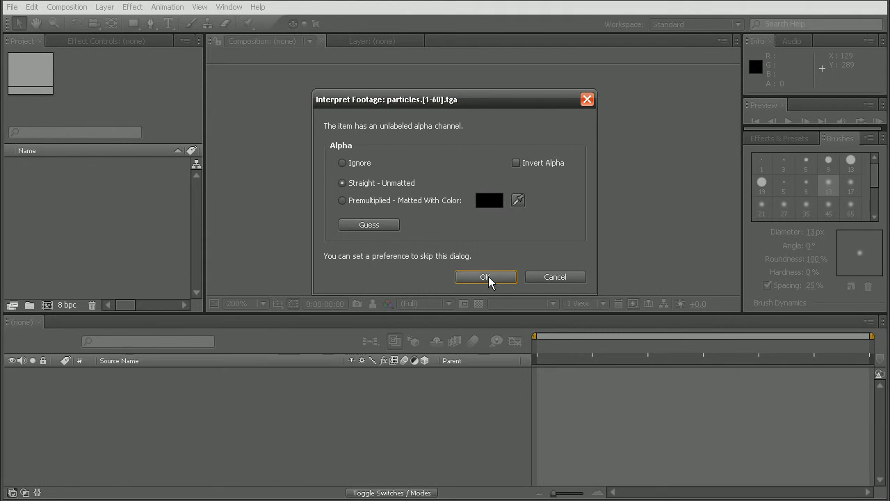
click(486, 277)
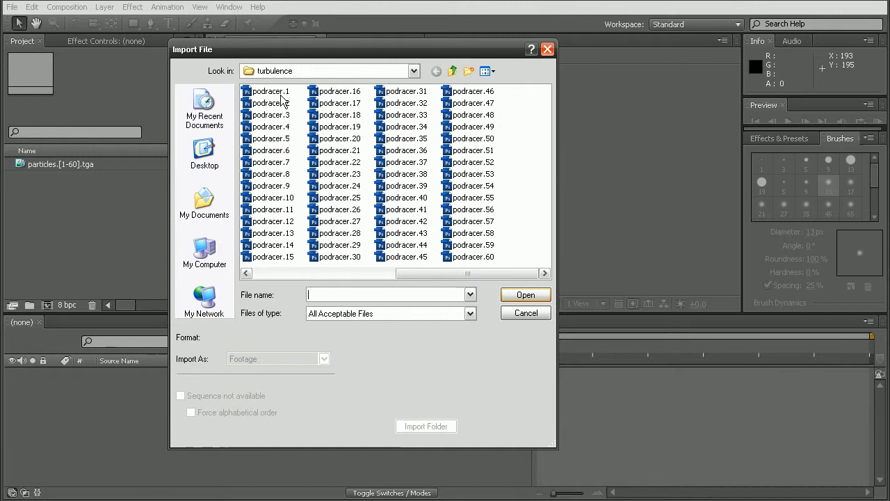
Import the podracer.1 frames as a Targa sequence and accept straight alpha.
click(270, 90)
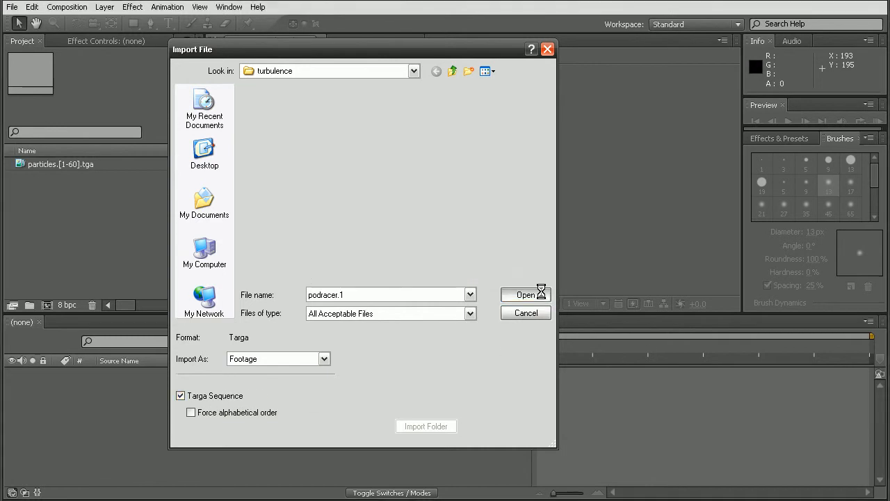
click(526, 295)
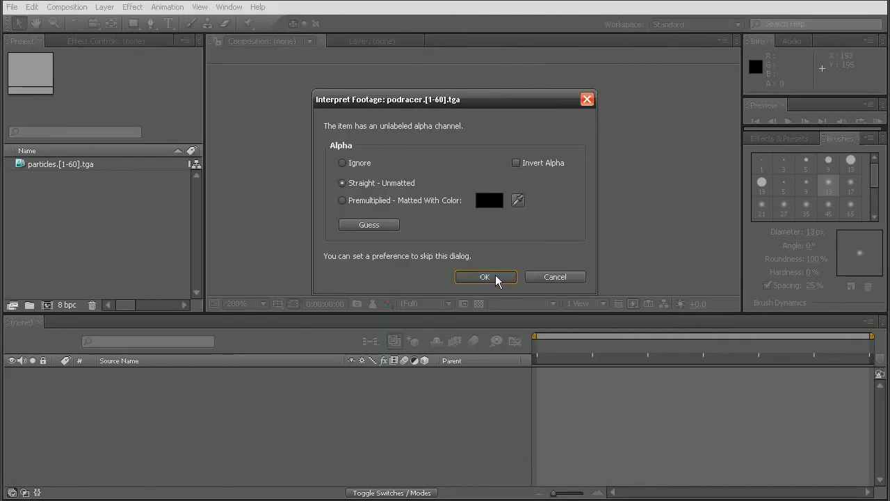
click(484, 277)
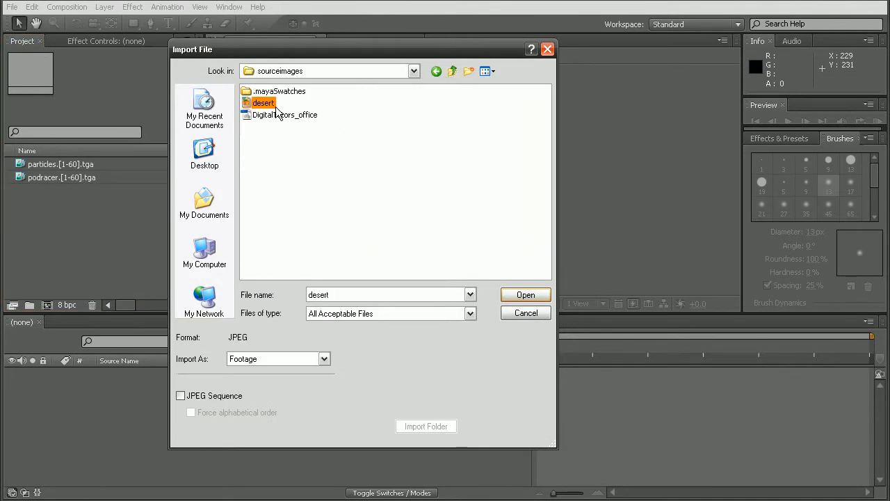
Import desert.jpg from the sourceimages folder into the project.
click(526, 295)
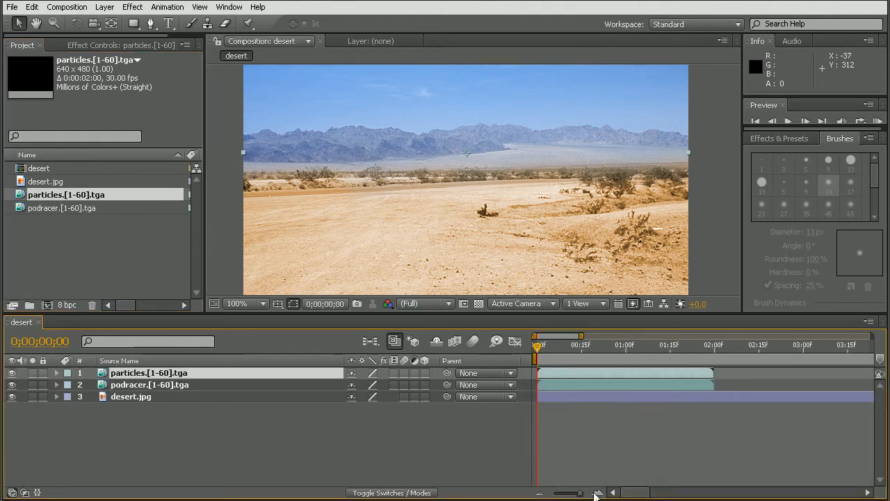
Move to about 1:07, place the podracer layer above particles, and select desert.jpg to duplicate.
click(646, 348)
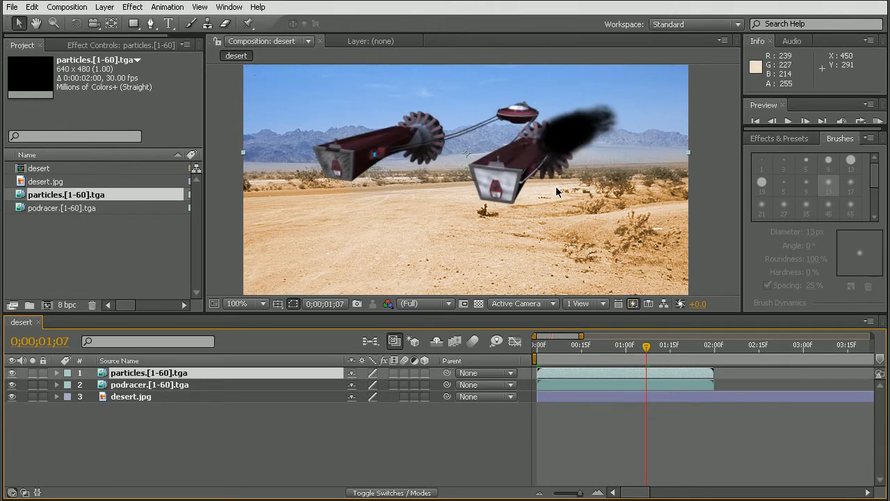
mouse_move(253, 353)
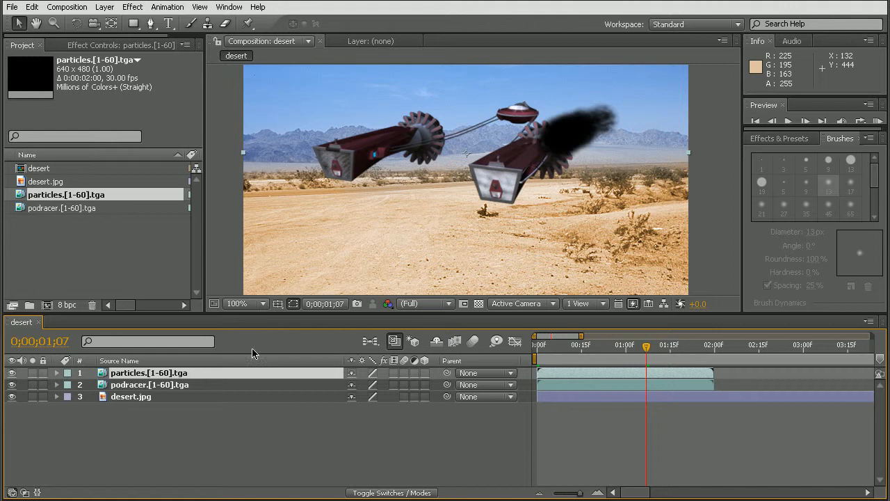
mouse_move(153, 378)
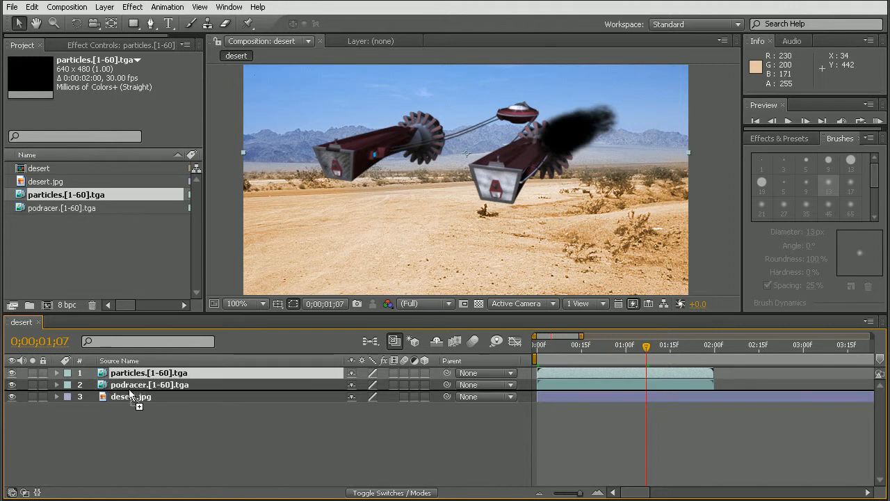
drag(148, 373, 149, 384)
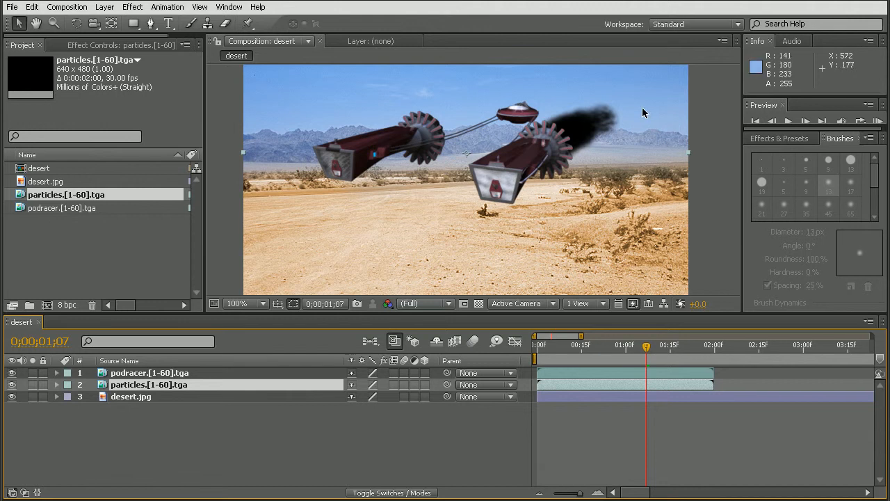
mouse_move(556, 148)
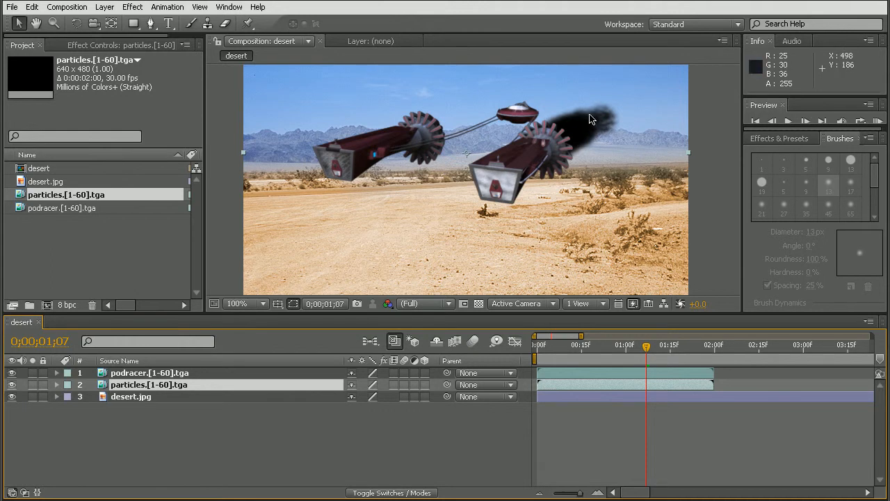
mouse_move(454, 118)
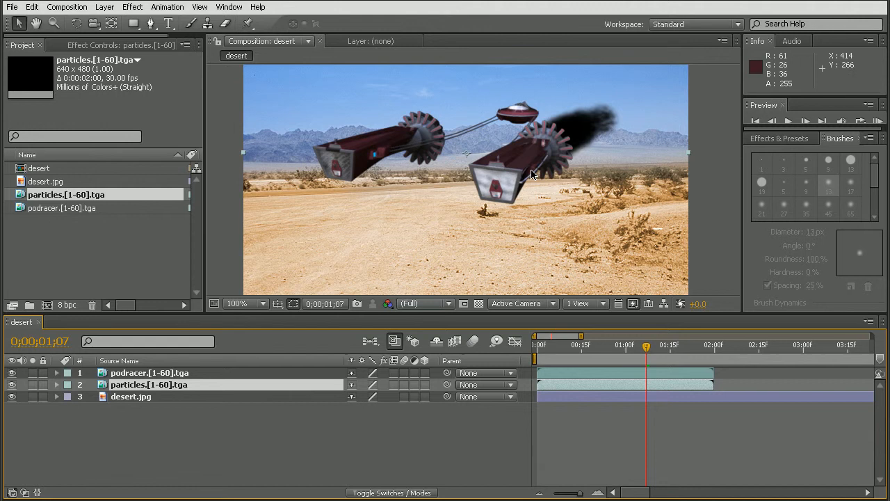
click(131, 397)
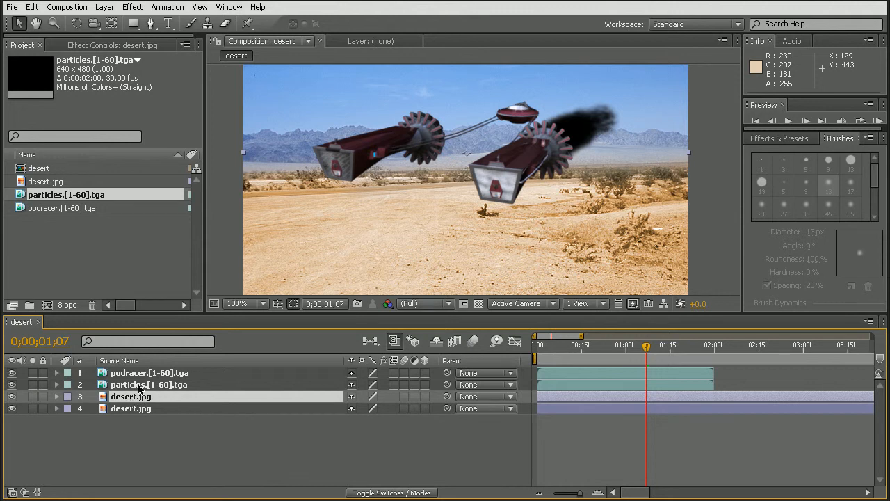
Apply Wave Warp to the upper desert.jpg copy and scrub its Wave Height lower.
click(149, 384)
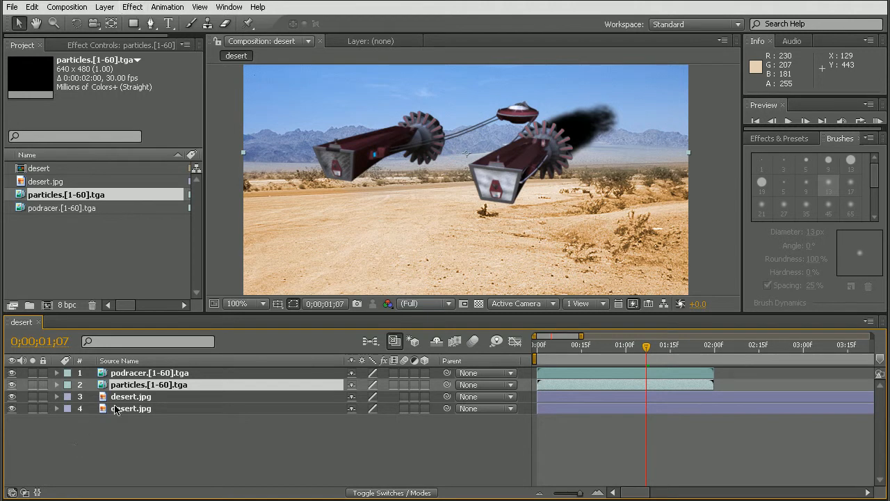
click(131, 396)
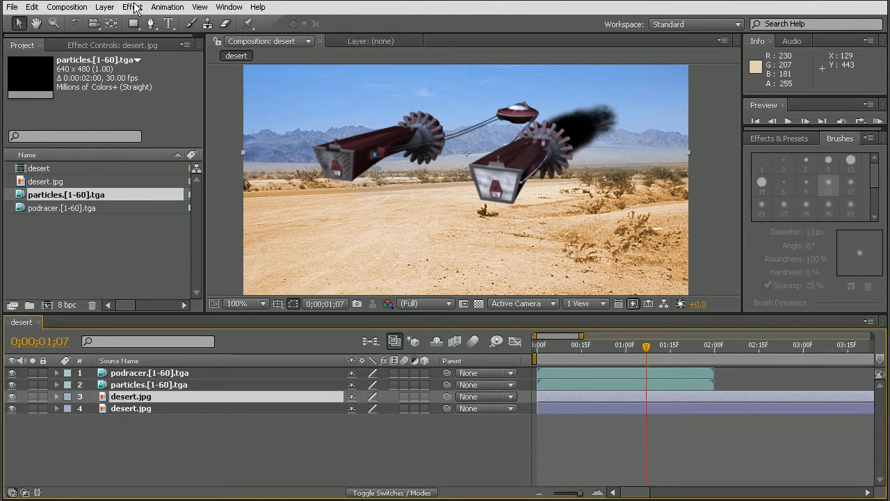
click(134, 6)
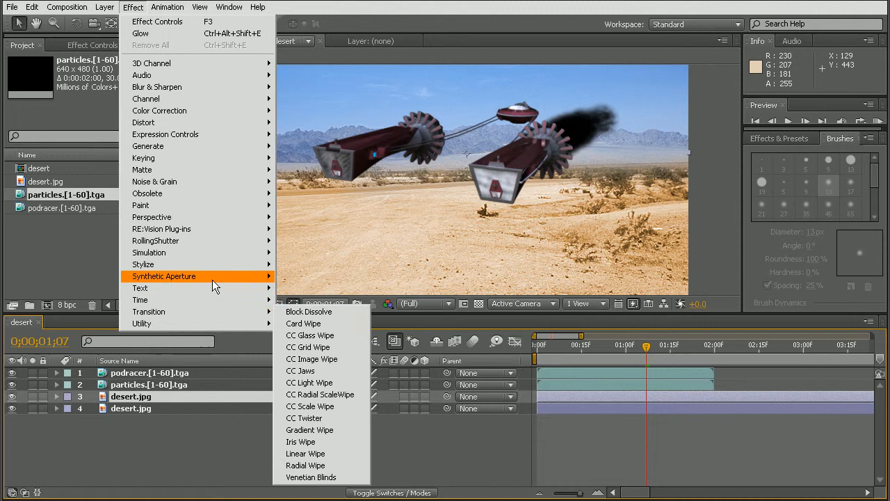
mouse_move(143, 122)
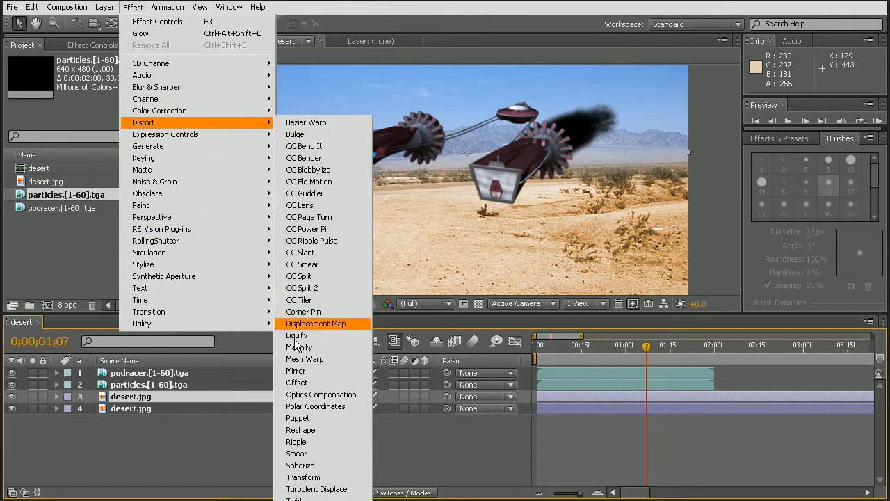
mouse_move(295, 347)
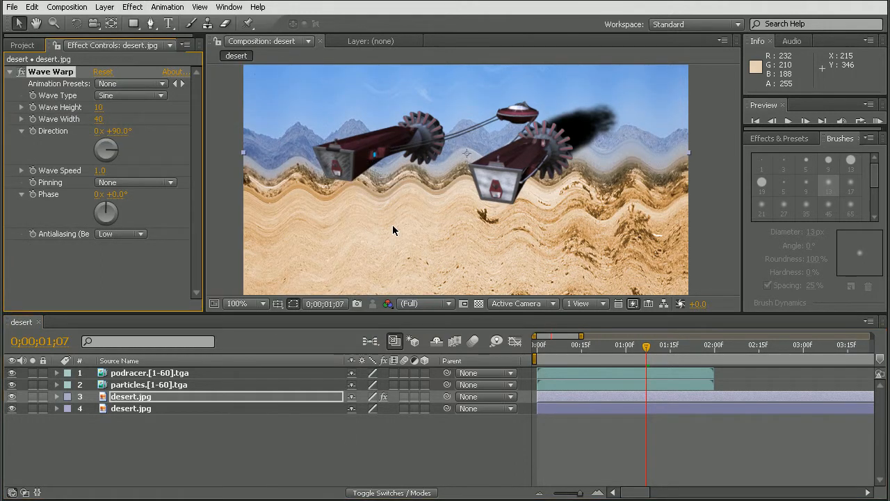
mouse_move(348, 170)
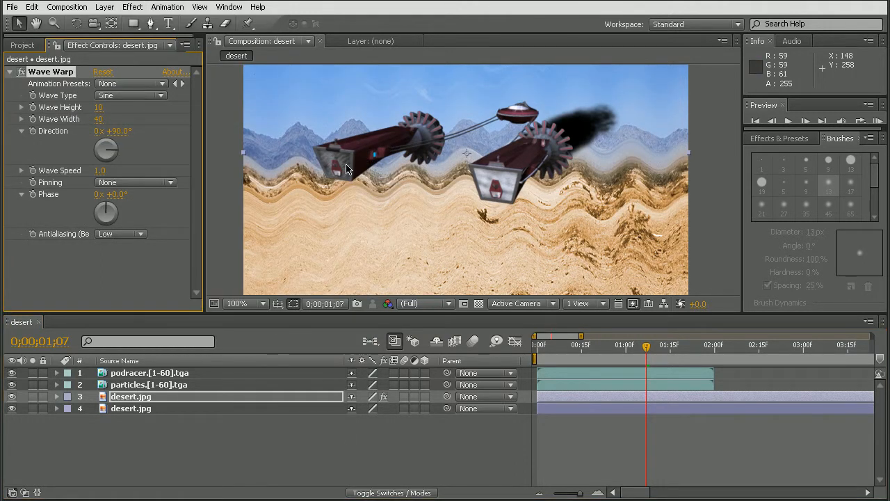
mouse_move(564, 237)
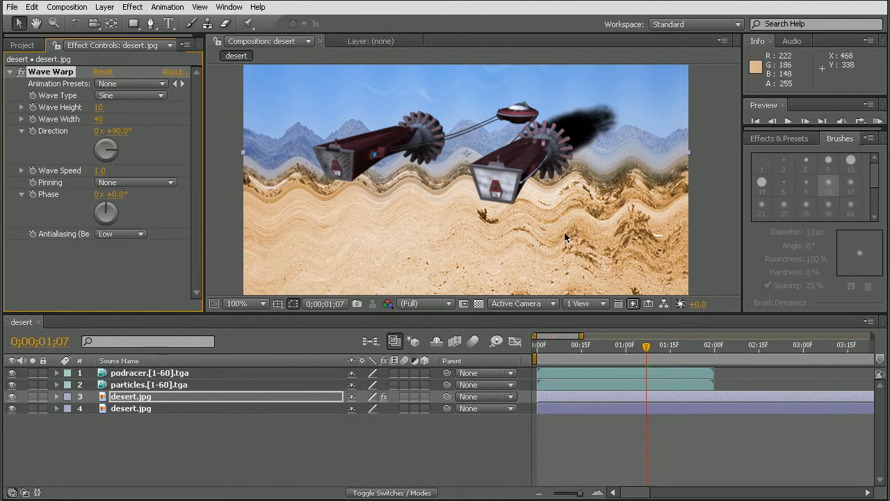
mouse_move(98, 107)
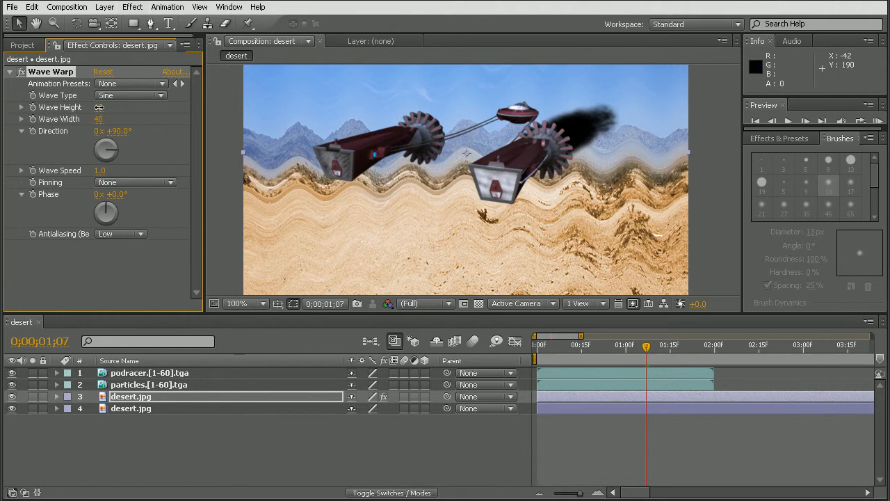
drag(98, 105, 69, 106)
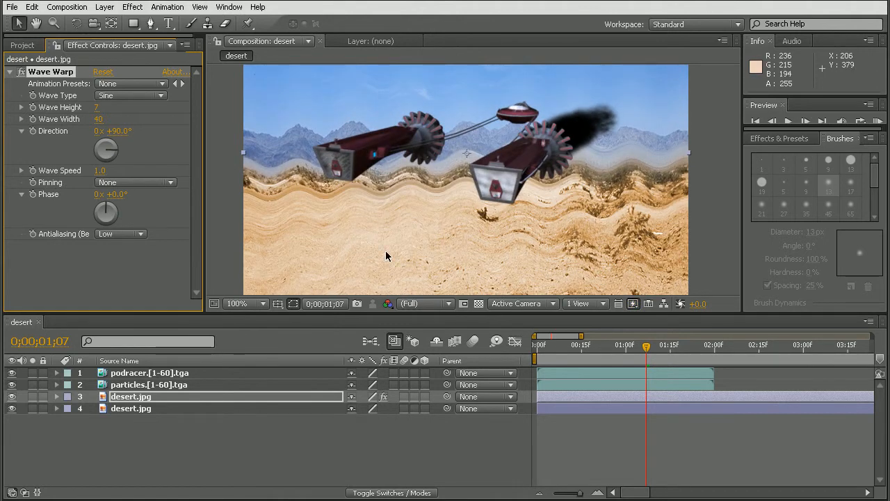
mouse_move(545, 134)
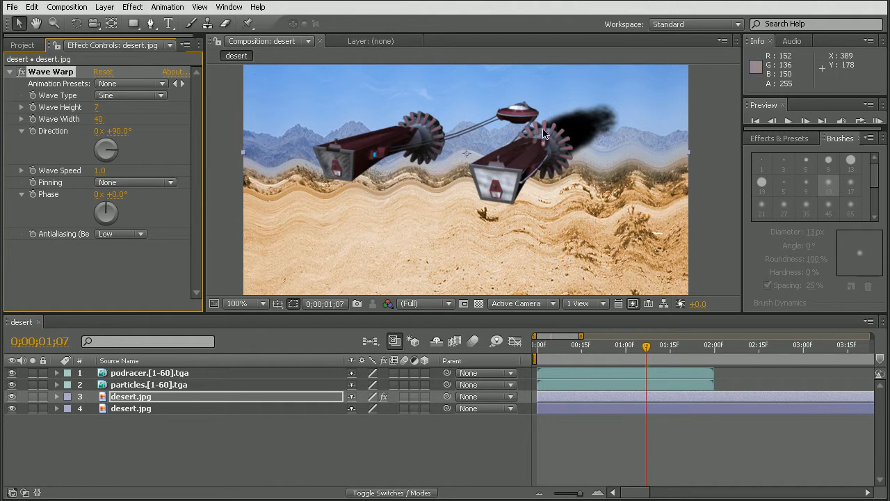
mouse_move(454, 251)
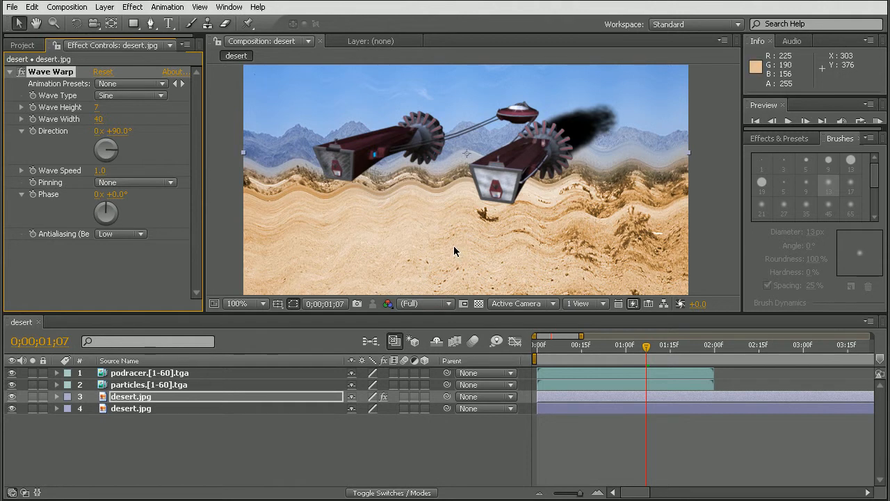
mouse_move(602, 168)
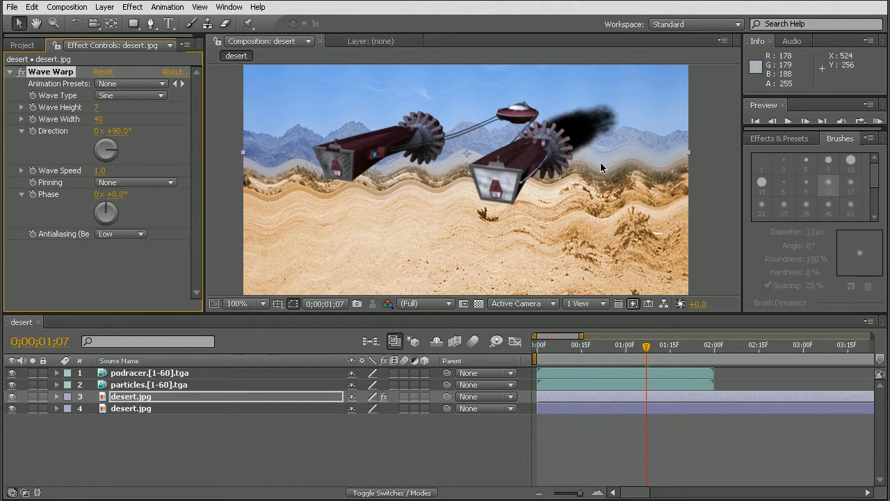
mouse_move(133, 388)
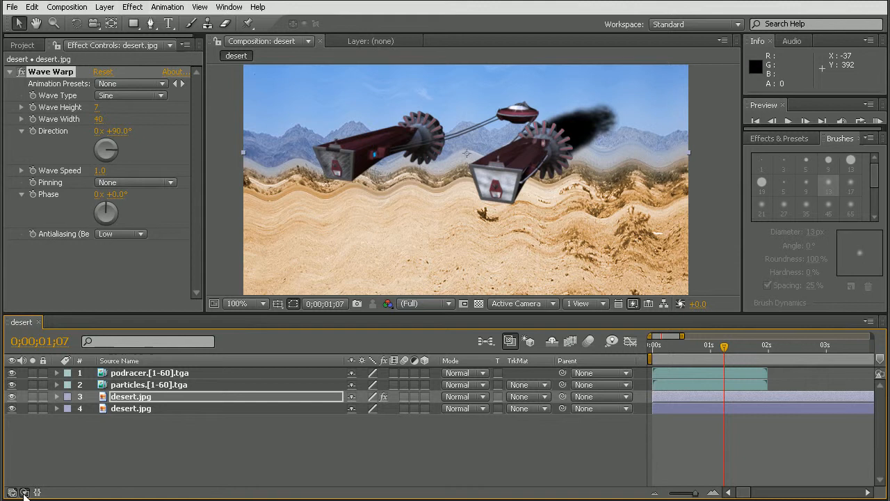
Set the warped desert.jpg's track matte to Alpha Matte "particles.[1-60].tga".
click(527, 397)
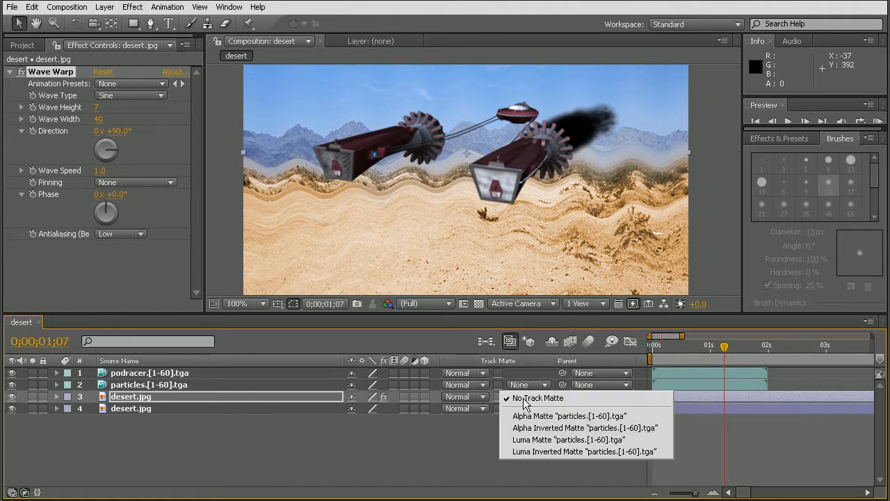
mouse_move(571, 414)
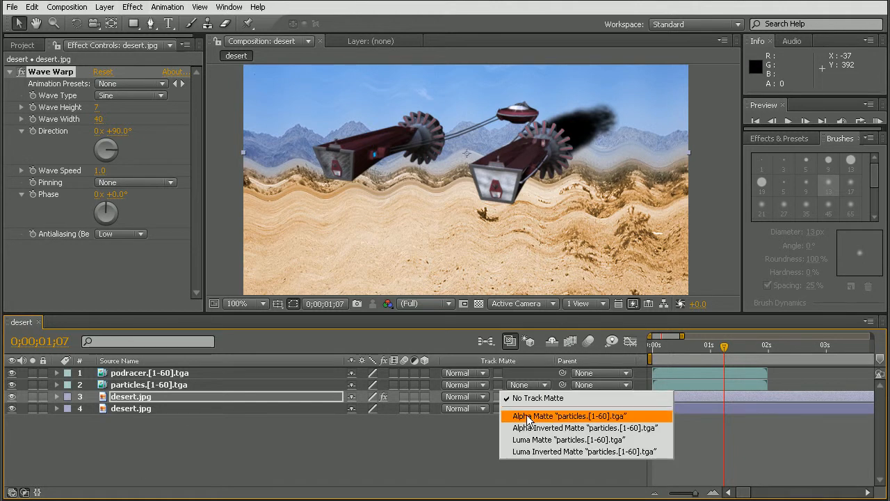
click(564, 415)
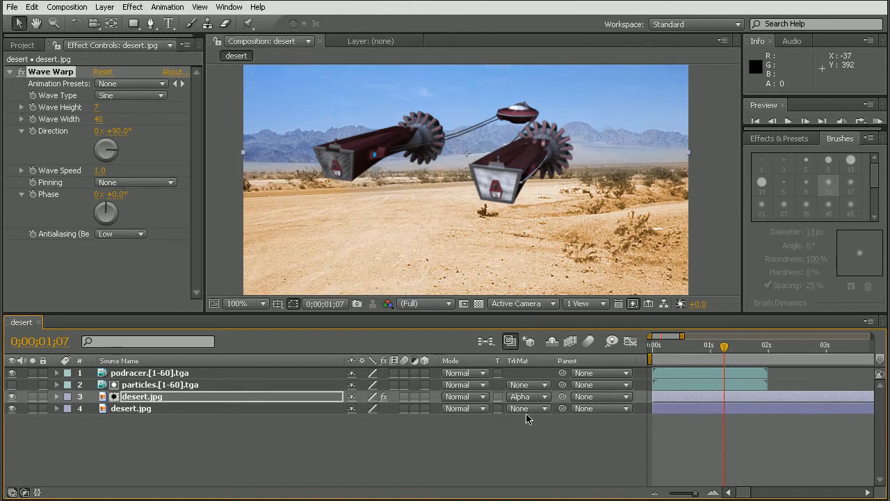
mouse_move(570, 103)
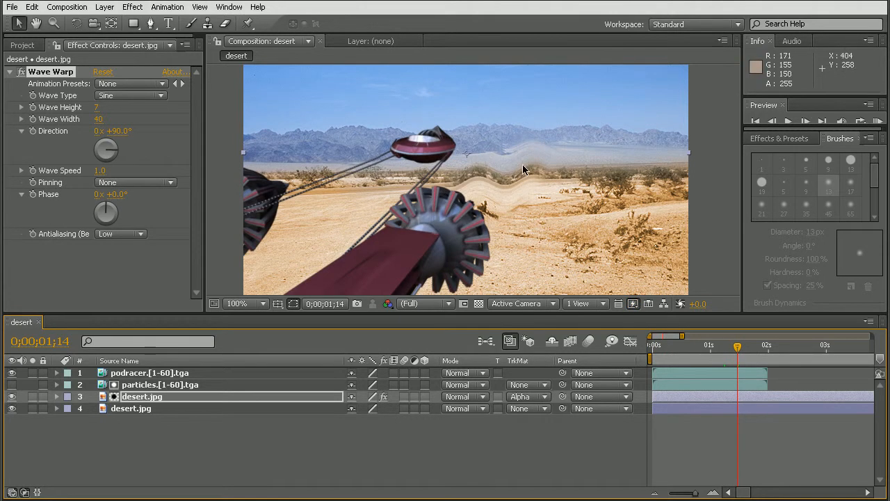
mouse_move(510, 186)
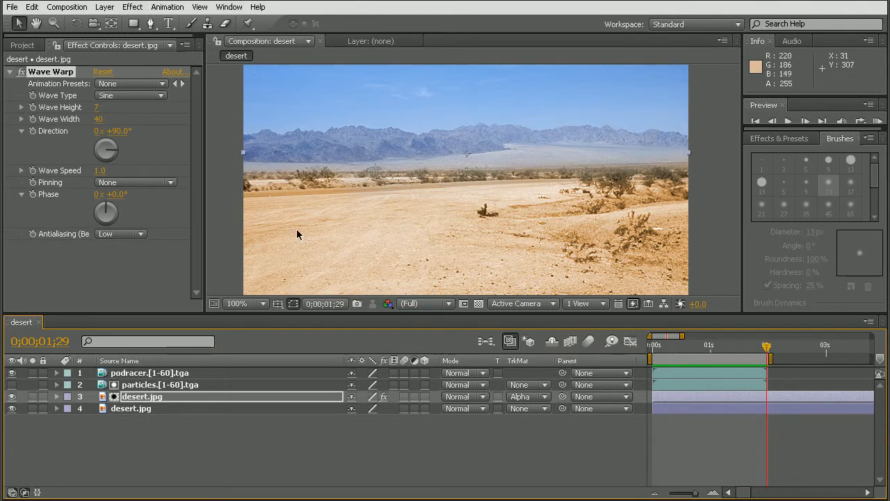
mouse_move(151, 398)
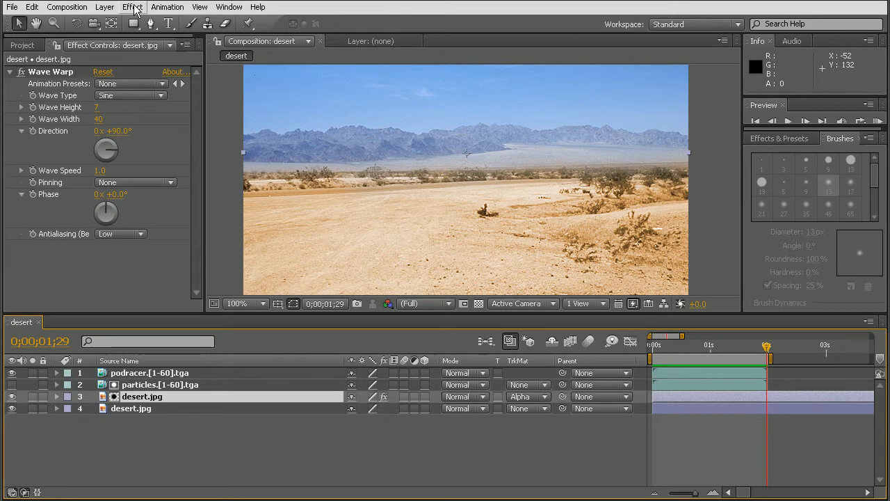
Open the Effect menu at the Color Correction category for desert.jpg.
click(132, 7)
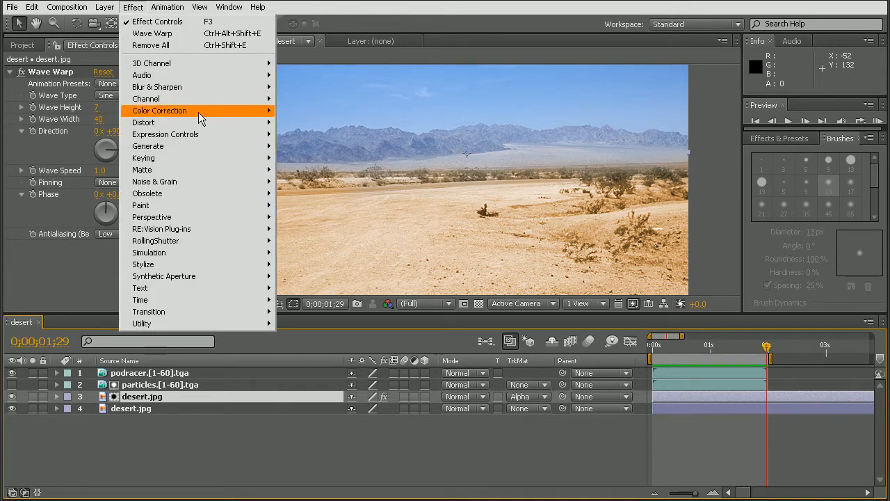